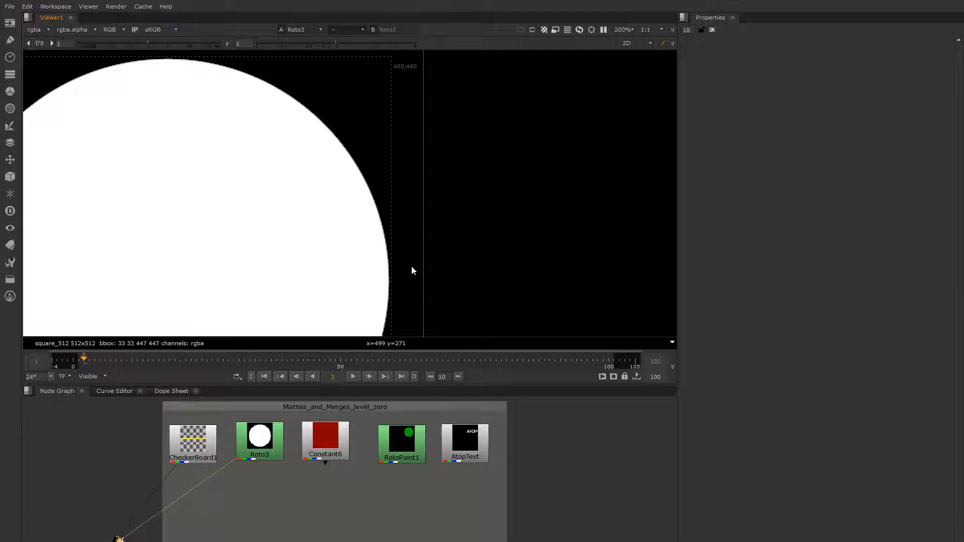
pyautogui.moveTo(353, 187)
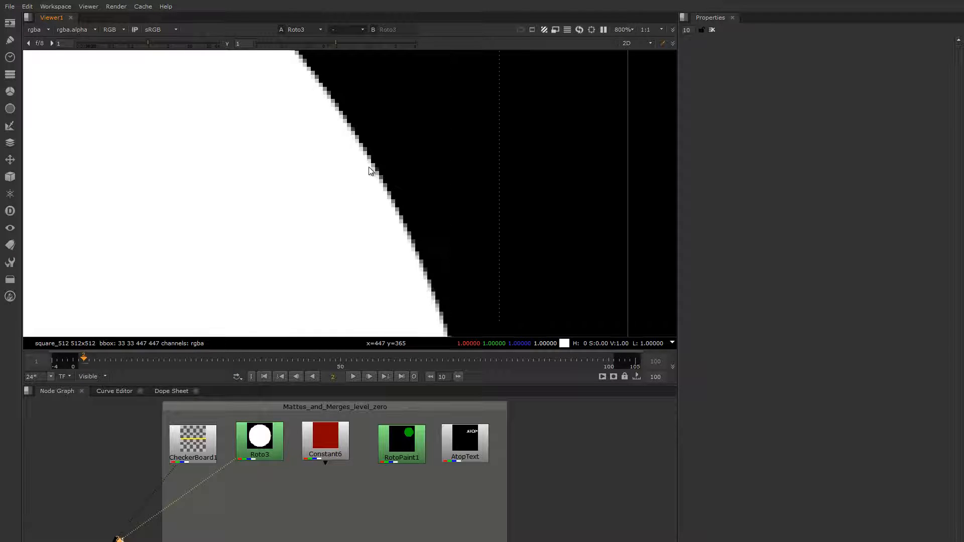
# - Review the CheckerBoard1, red Constant6 and Roto3 circle matte sources in the viewer
pyautogui.scroll(3)
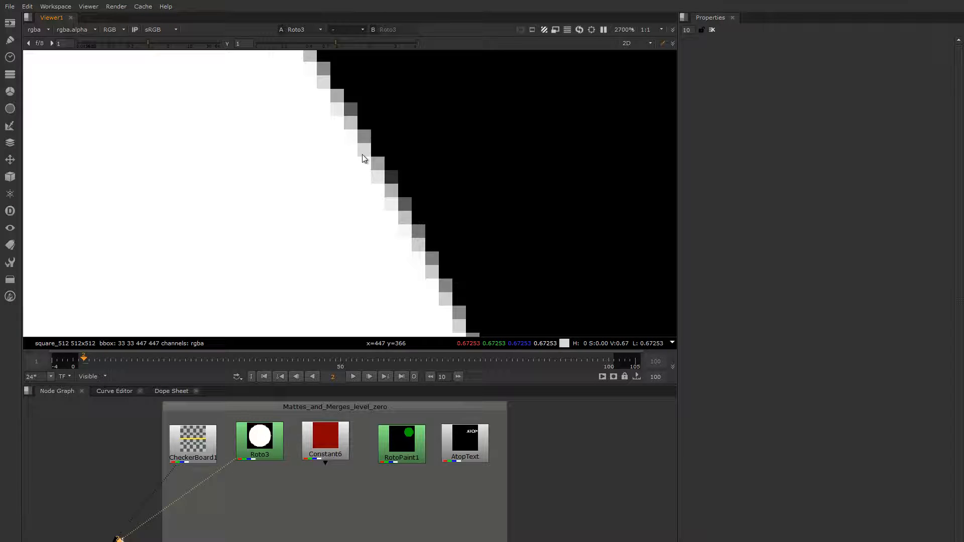
pyautogui.moveTo(348, 215)
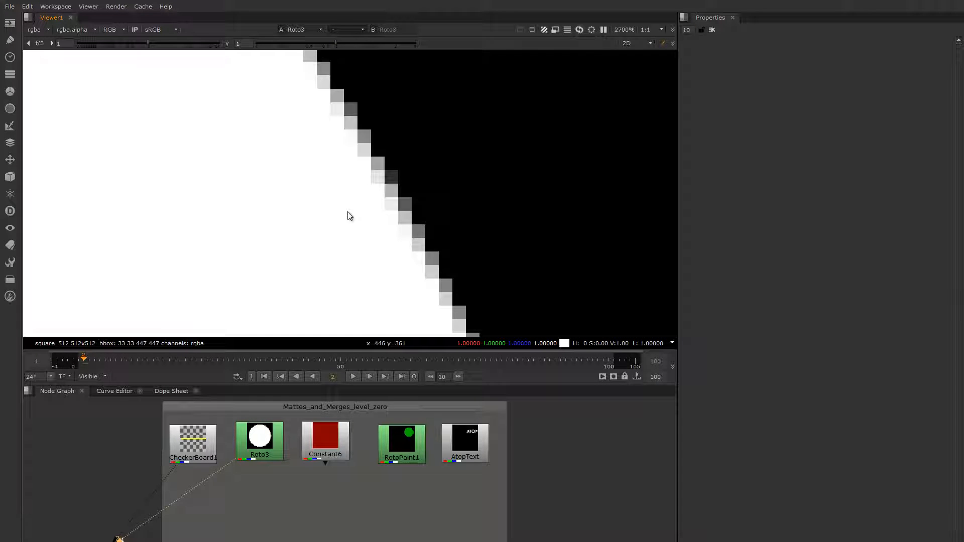
pyautogui.scroll(-3)
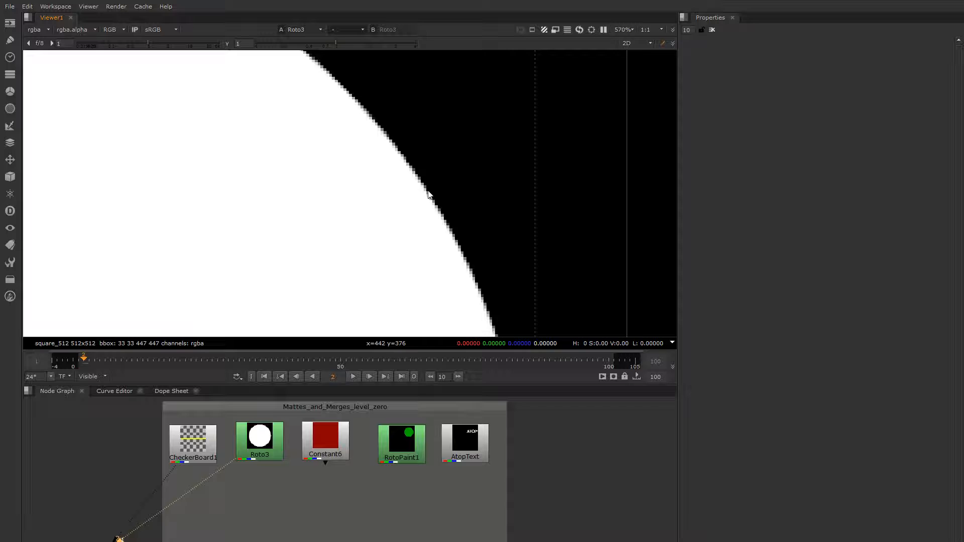
pyautogui.scroll(3)
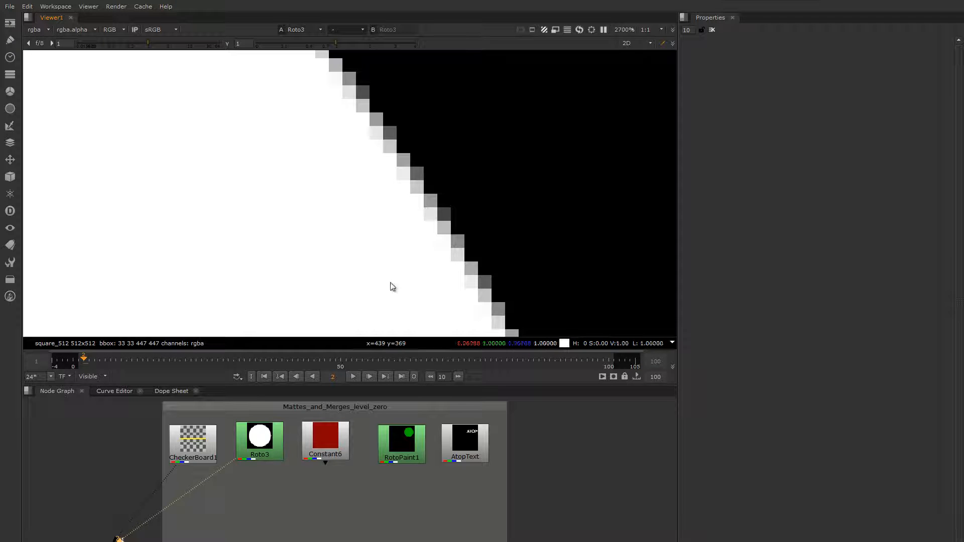
pyautogui.moveTo(362, 242)
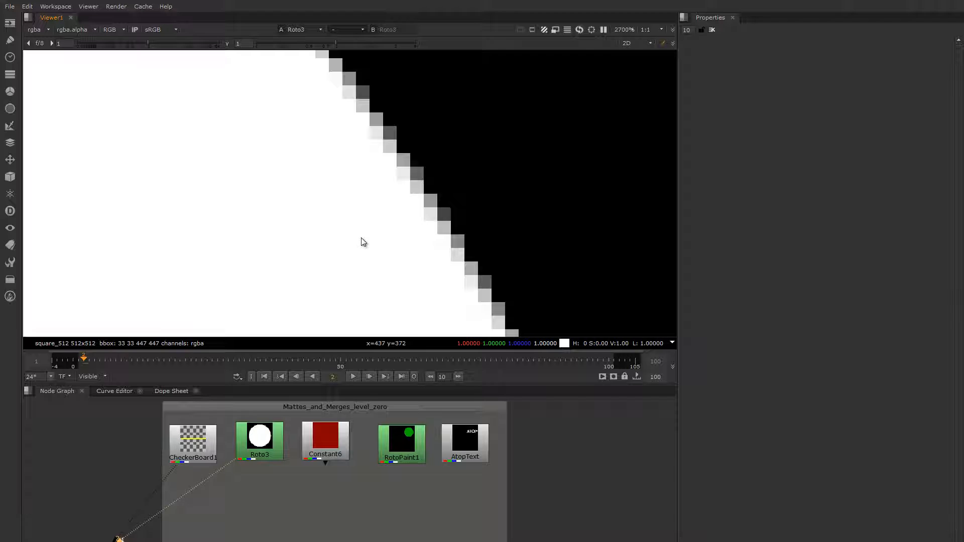
pyautogui.moveTo(368, 437)
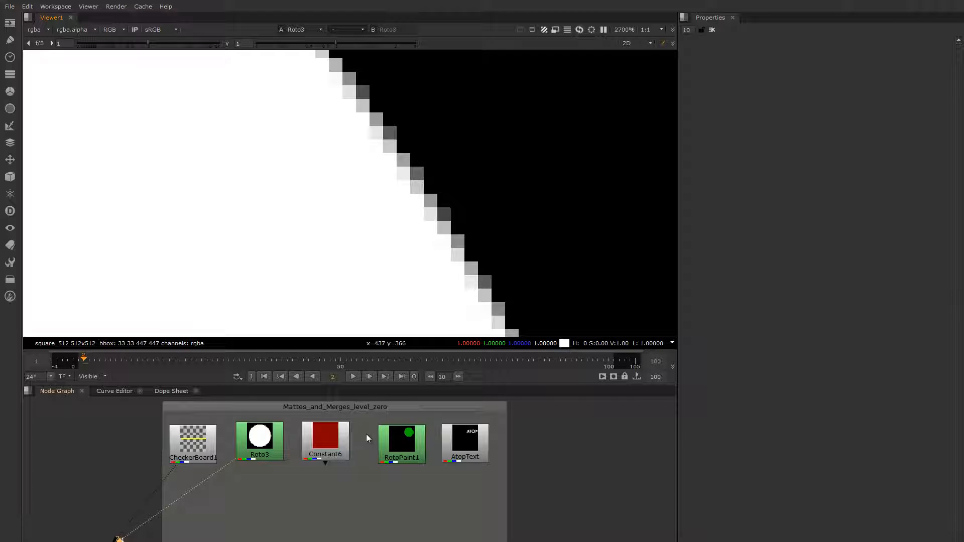
pyautogui.moveTo(466, 106)
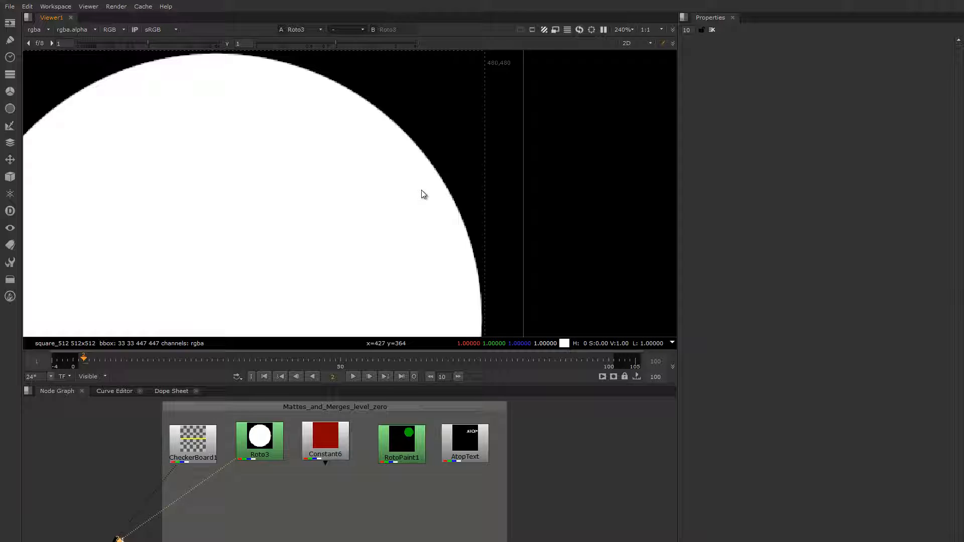
pyautogui.moveTo(326, 372)
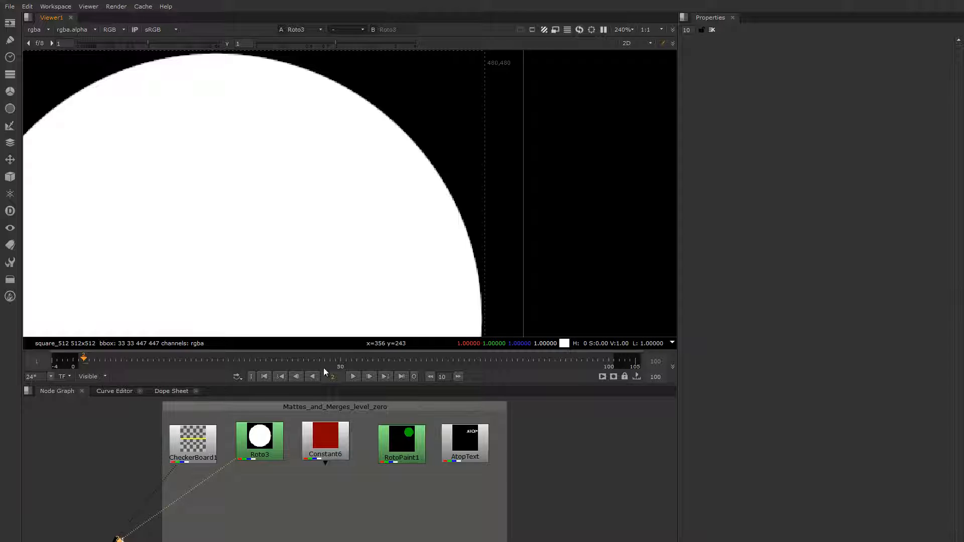
pyautogui.moveTo(293, 456)
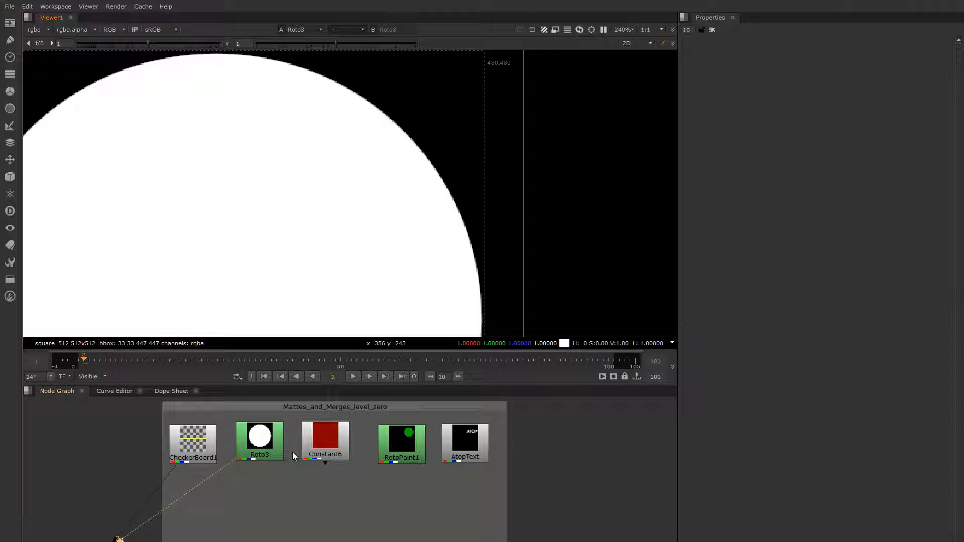
pyautogui.moveTo(257, 457)
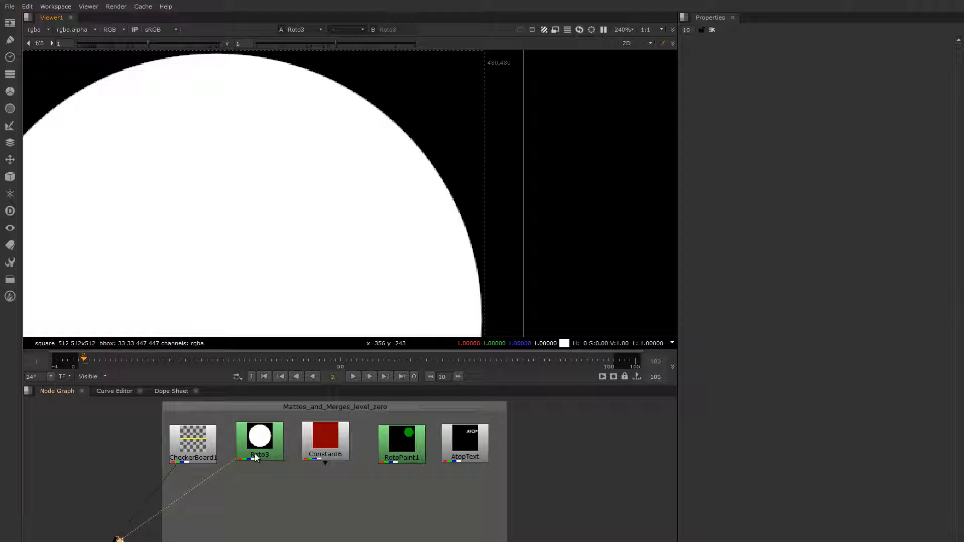
pyautogui.click(193, 437)
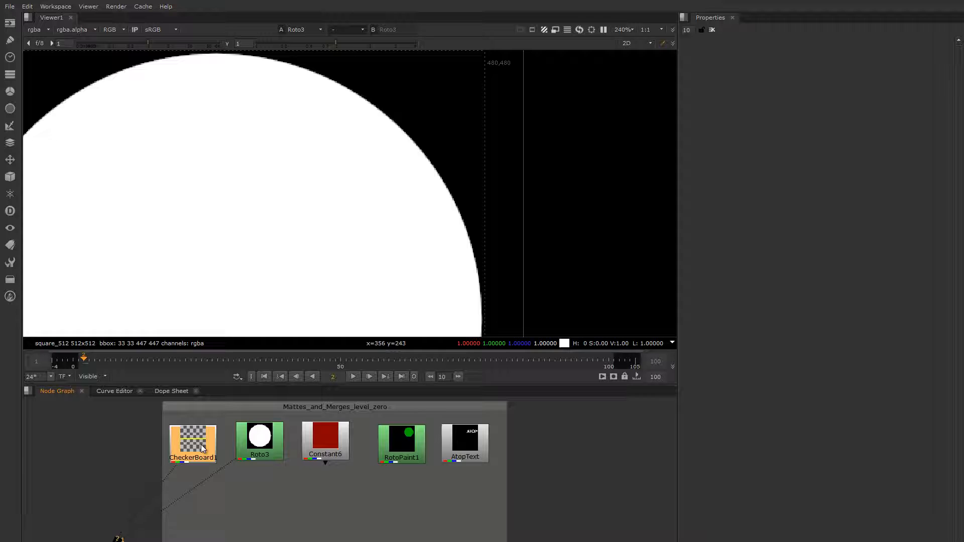
pyautogui.click(193, 440)
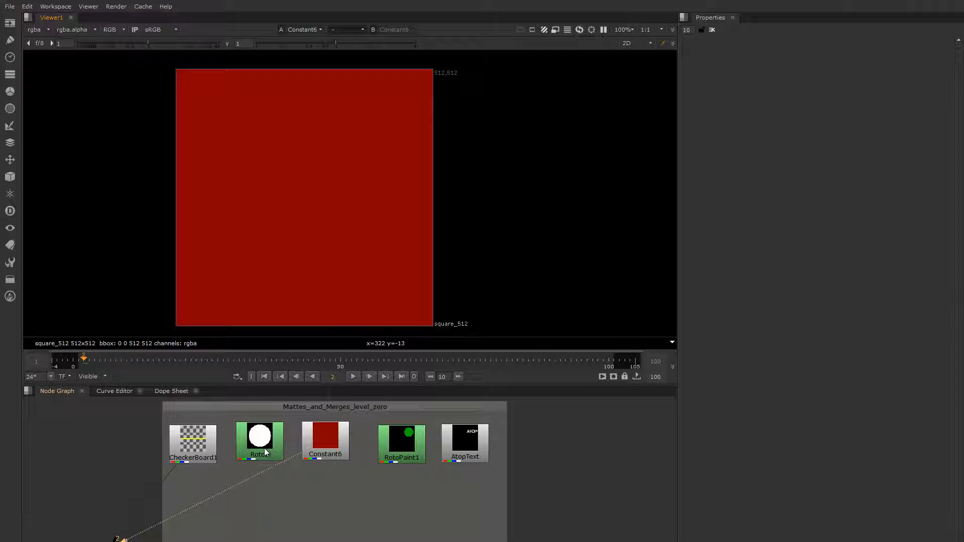
pyautogui.click(193, 440)
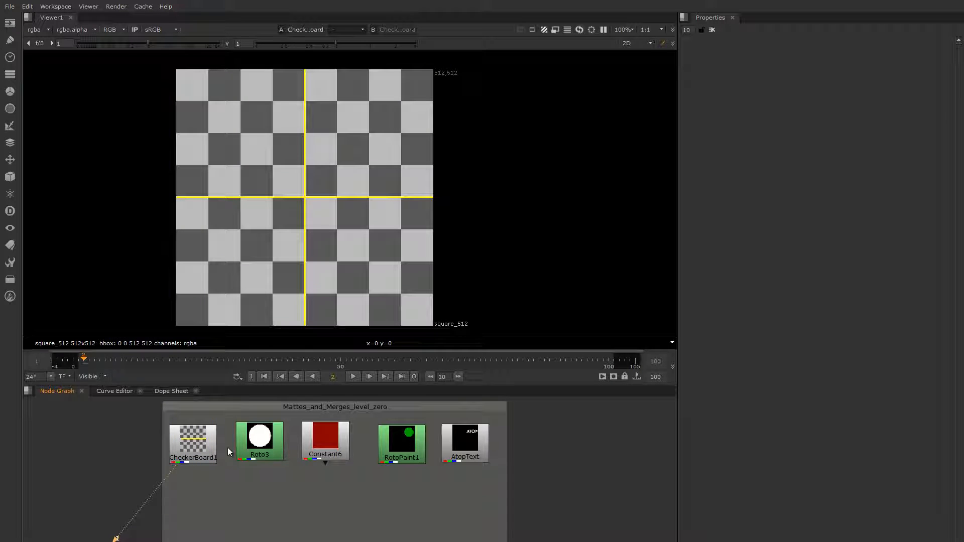
pyautogui.click(259, 440)
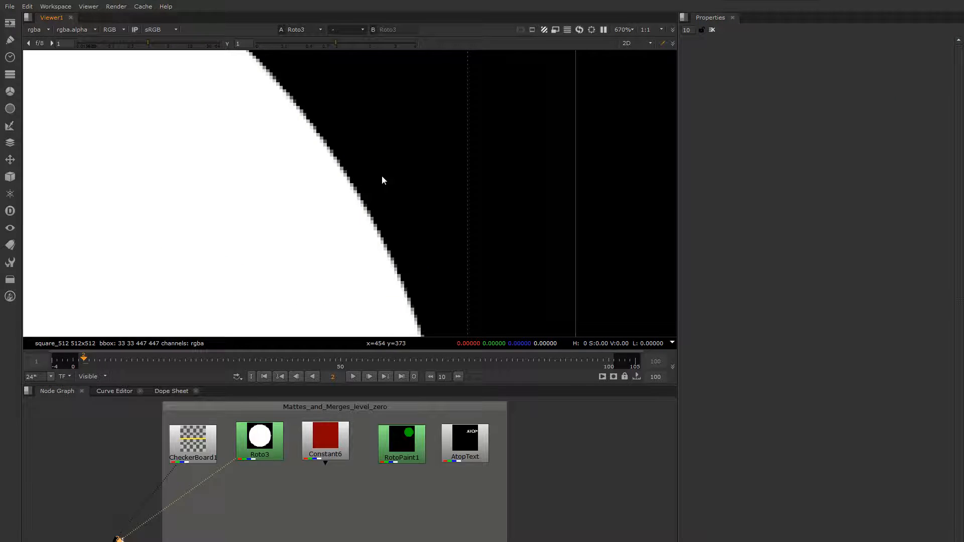
pyautogui.moveTo(406, 201)
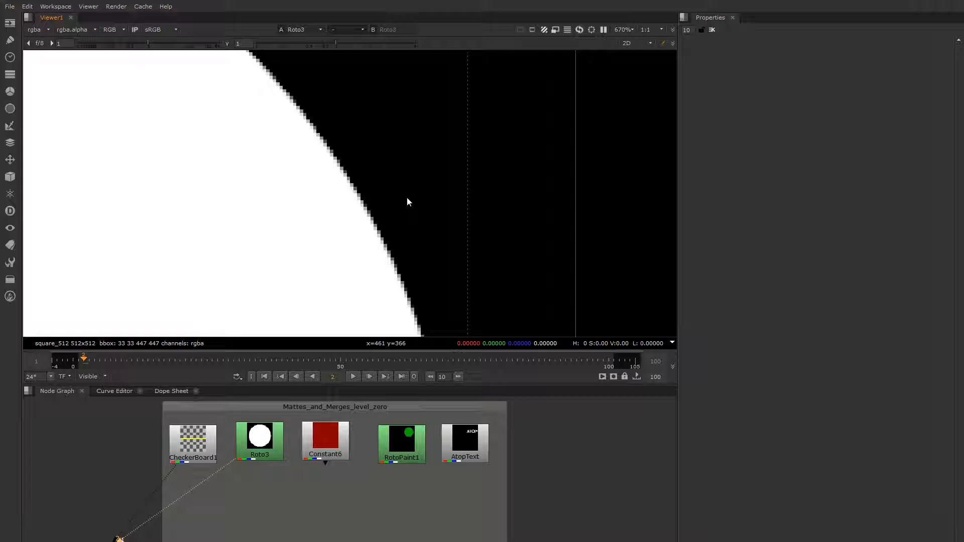
pyautogui.moveTo(324, 250)
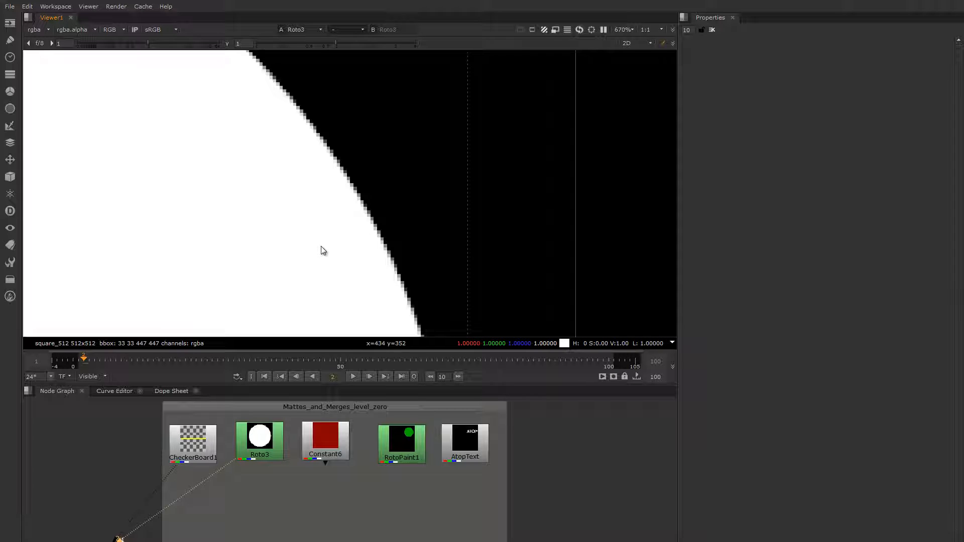
pyautogui.moveTo(313, 240)
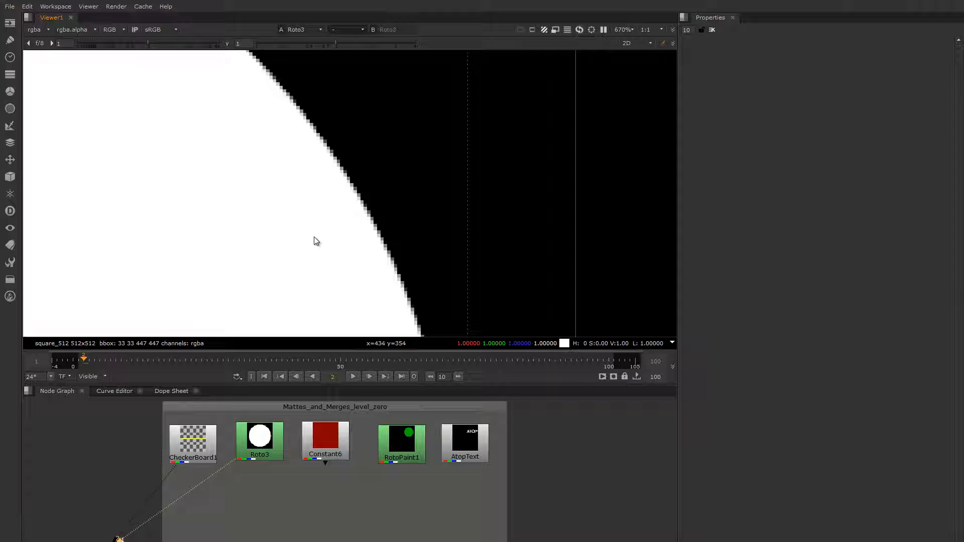
pyautogui.moveTo(404, 175)
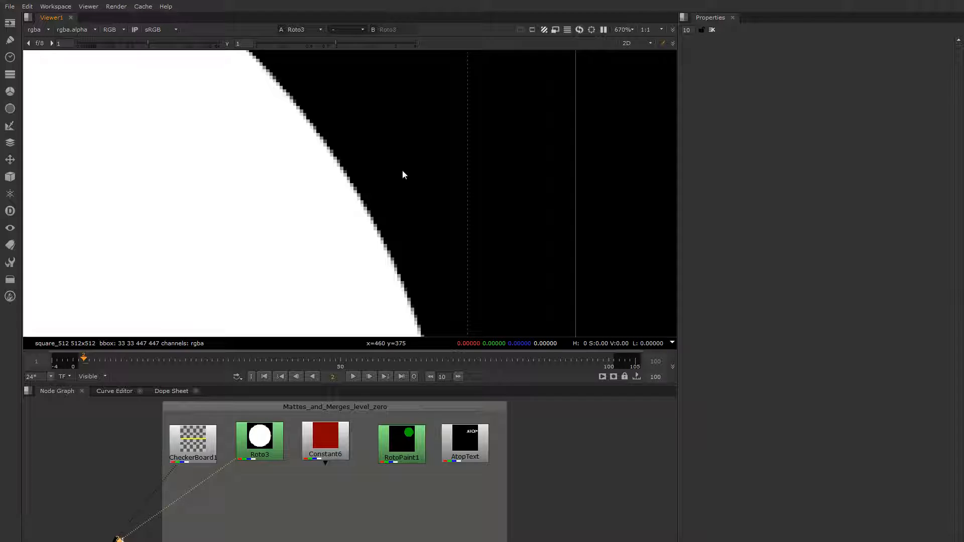
pyautogui.moveTo(411, 182)
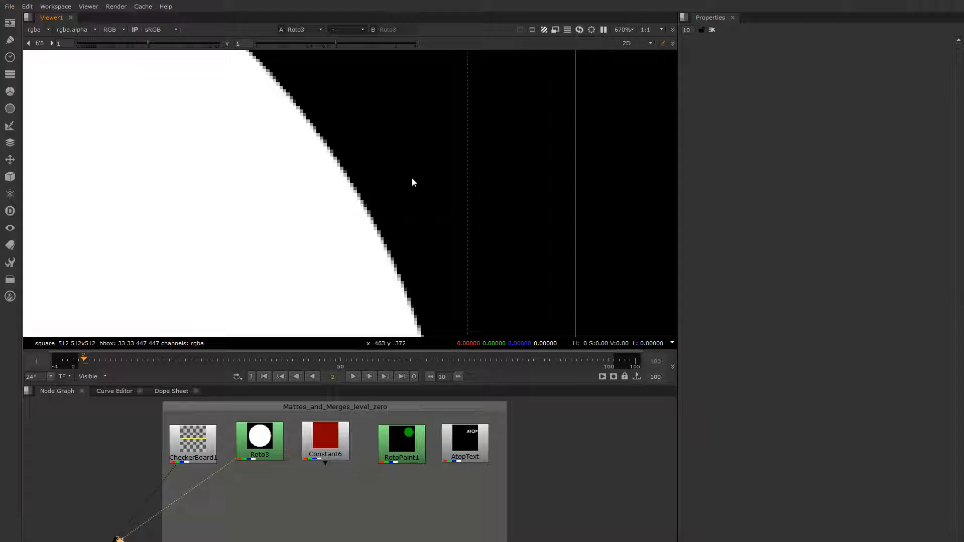
pyautogui.moveTo(402, 220)
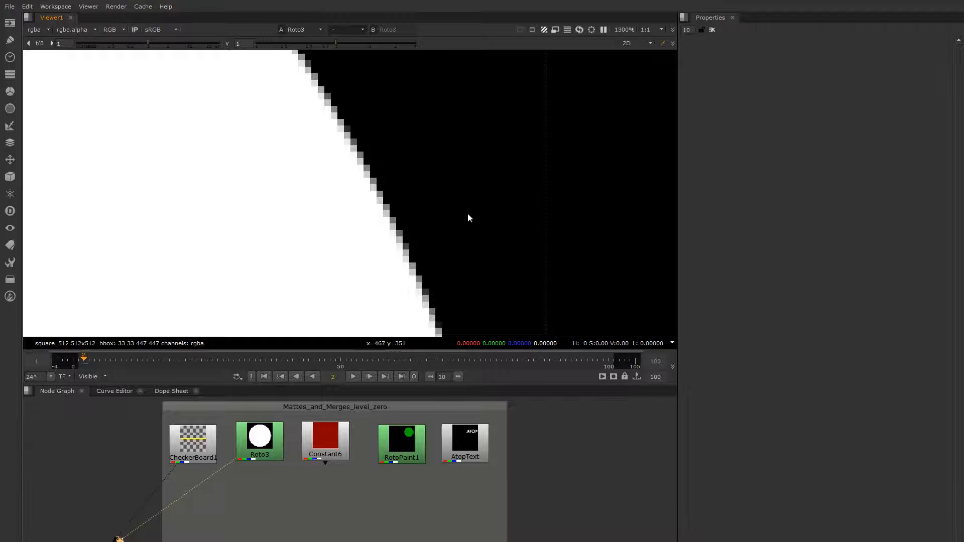
pyautogui.moveTo(368, 250)
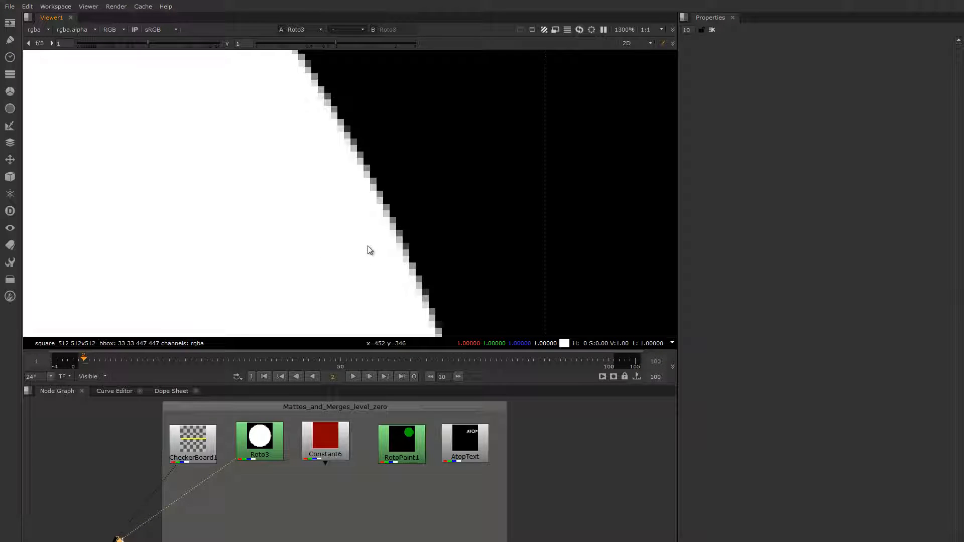
pyautogui.moveTo(342, 252)
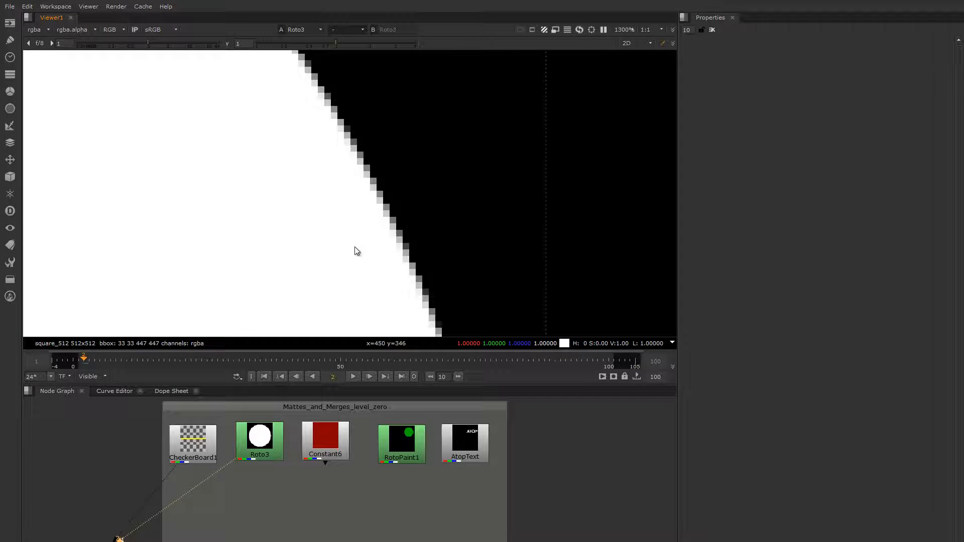
pyautogui.moveTo(470, 201)
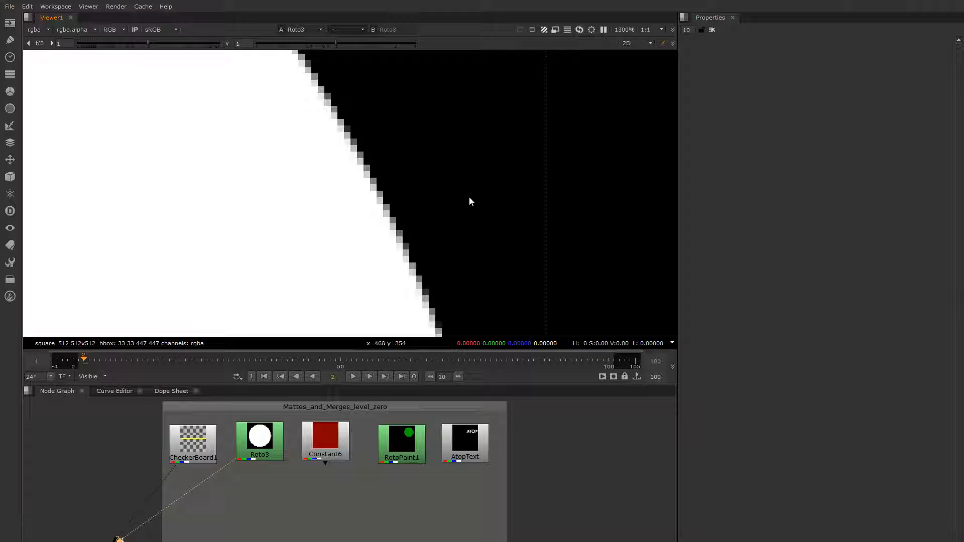
# - Multiply the red constant by the Roto3 circle matte to get an isolated red circle
pyautogui.click(259, 438)
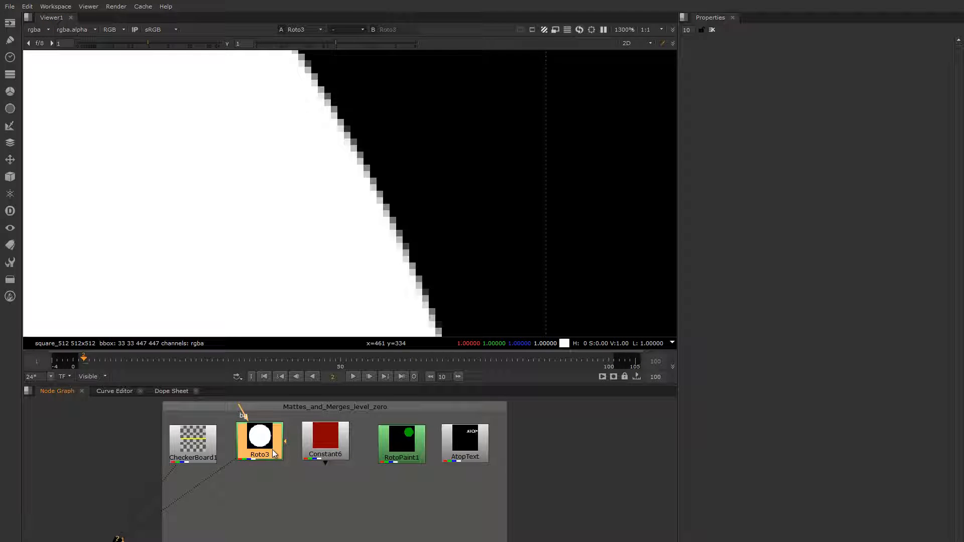
pyautogui.click(325, 437)
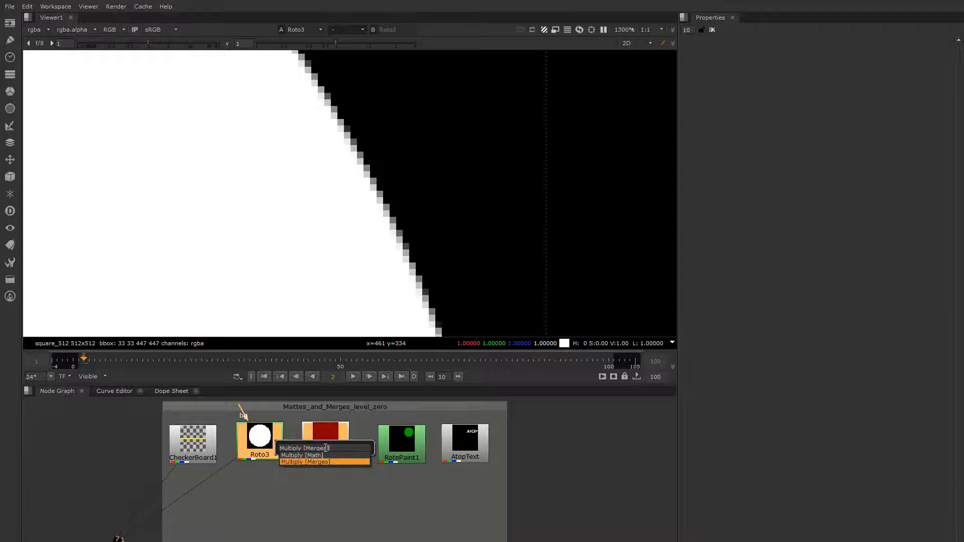
pyautogui.click(303, 448)
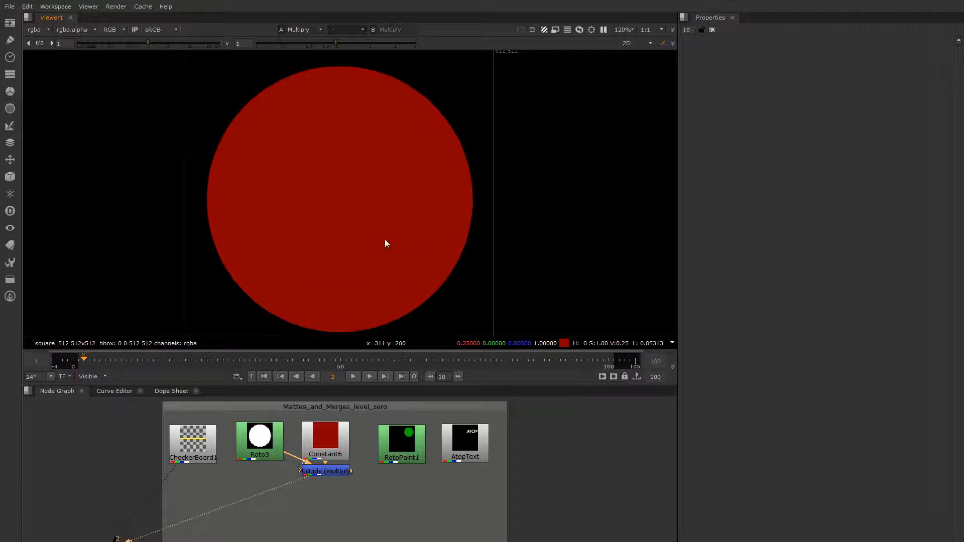
pyautogui.click(324, 437)
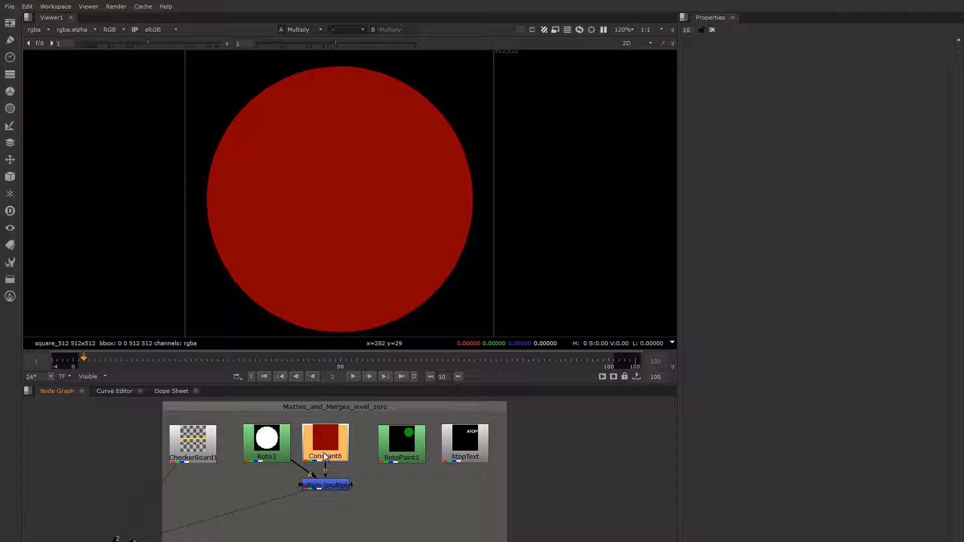
pyautogui.click(266, 442)
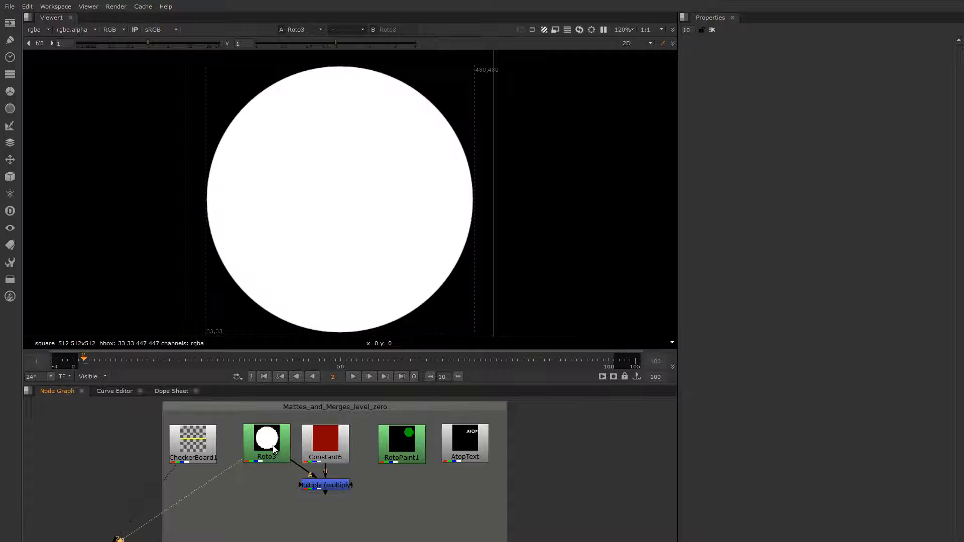
pyautogui.click(326, 485)
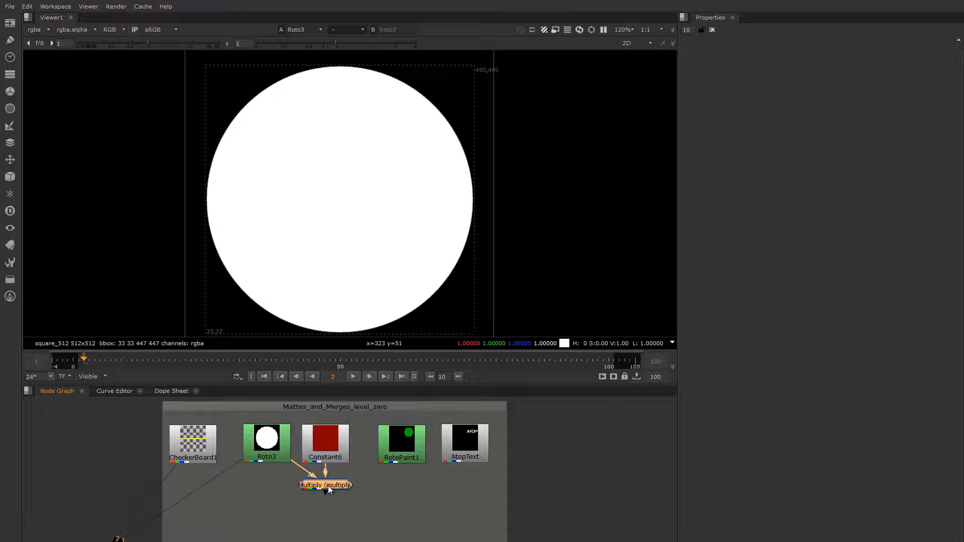
pyautogui.click(326, 485)
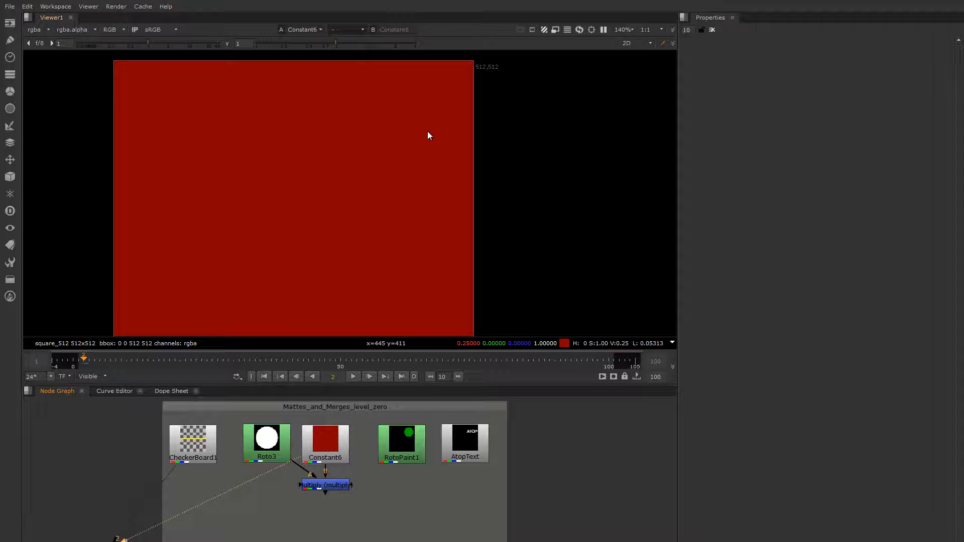
pyautogui.moveTo(431, 165)
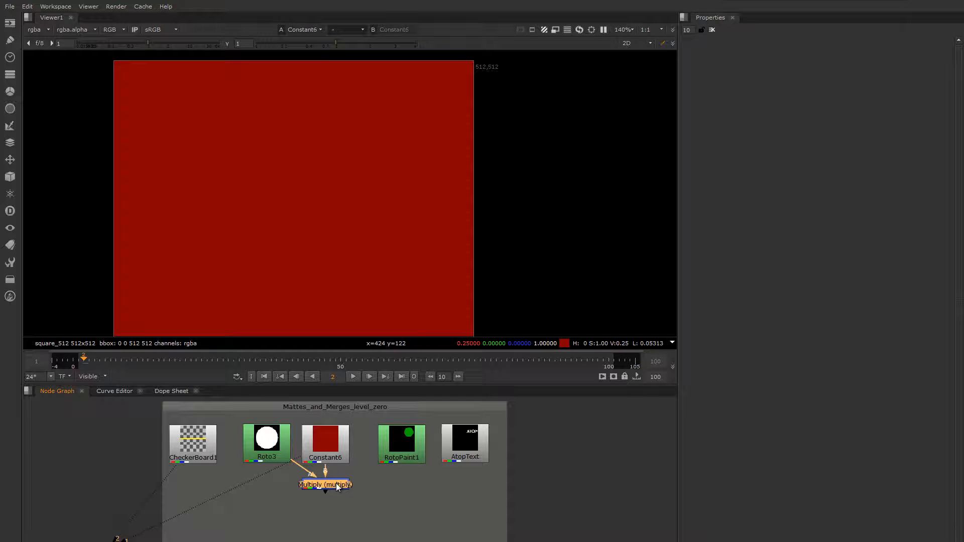
pyautogui.click(324, 484)
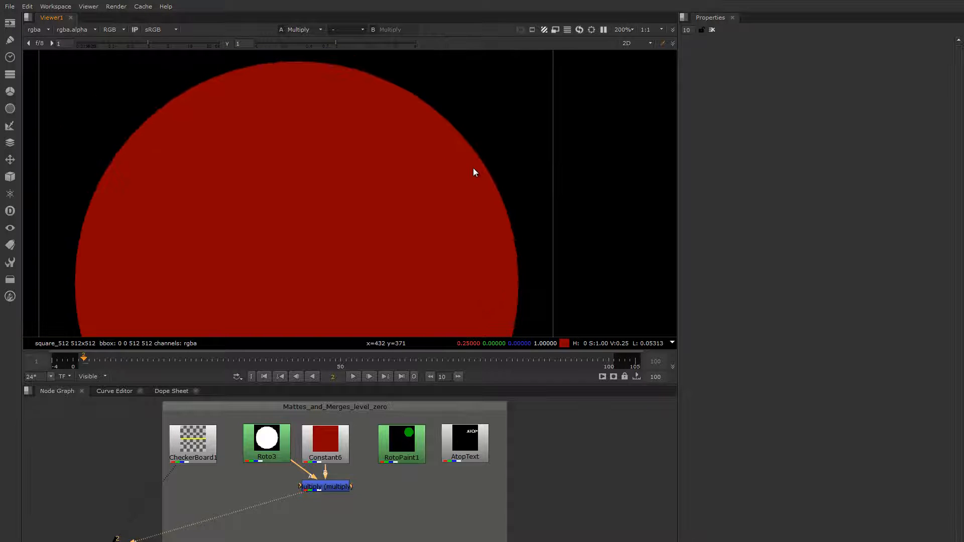
pyautogui.moveTo(228, 480)
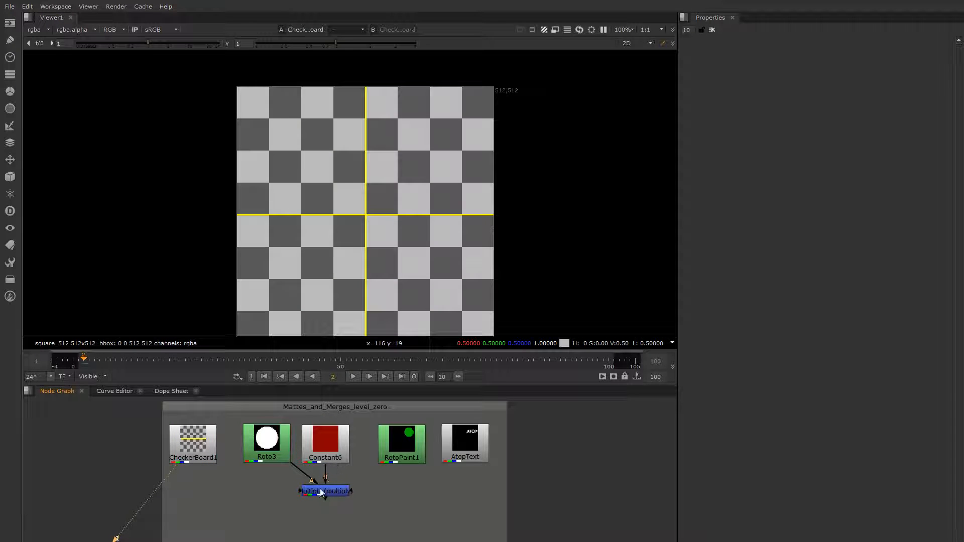
pyautogui.moveTo(215, 481)
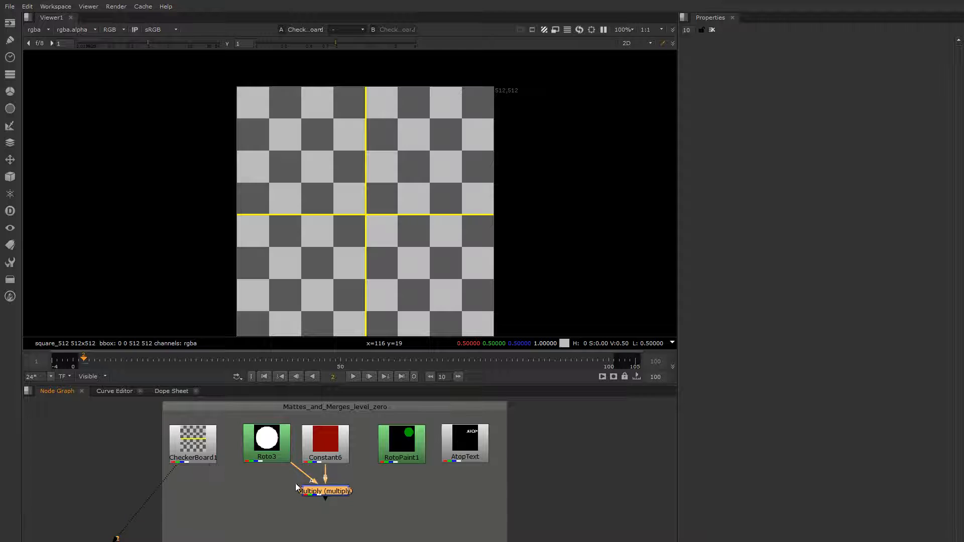
# - Add a Plus node combining CheckerBoard1 with the multiplied red circle
pyautogui.write('pl')
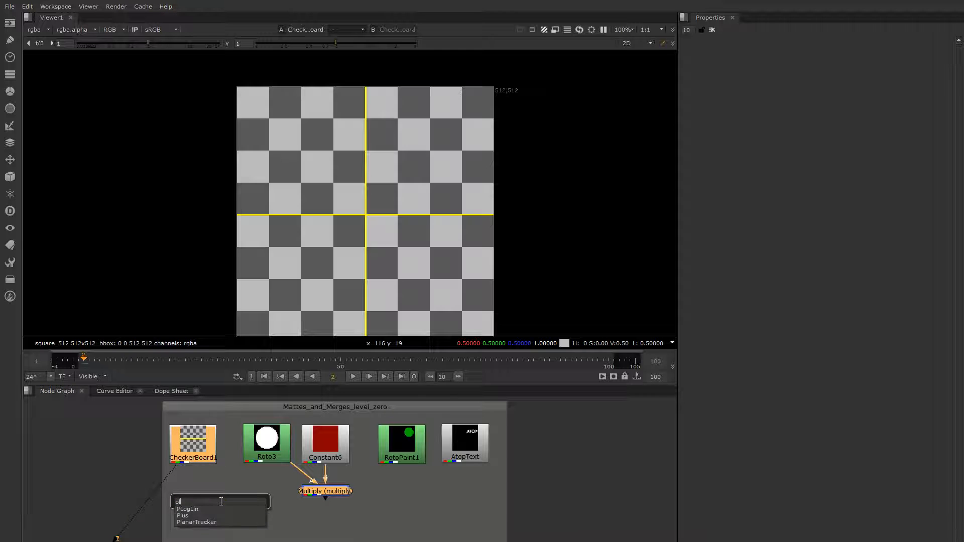
pyautogui.write('Plus')
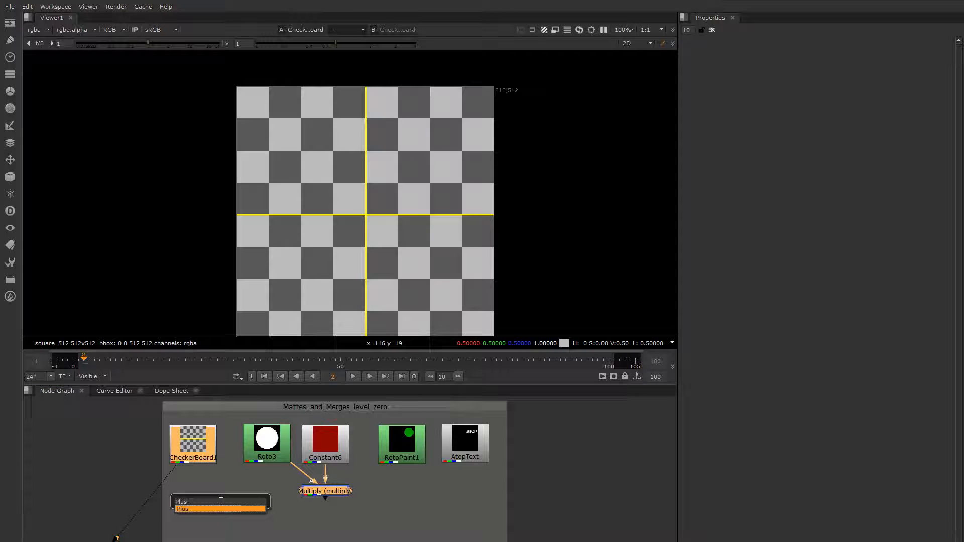
pyautogui.press('Return')
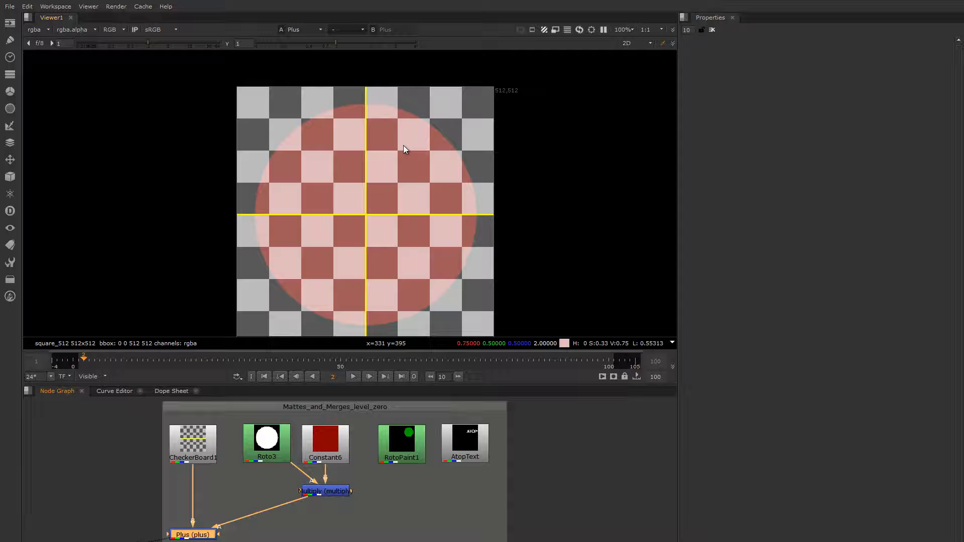
pyautogui.moveTo(360, 214)
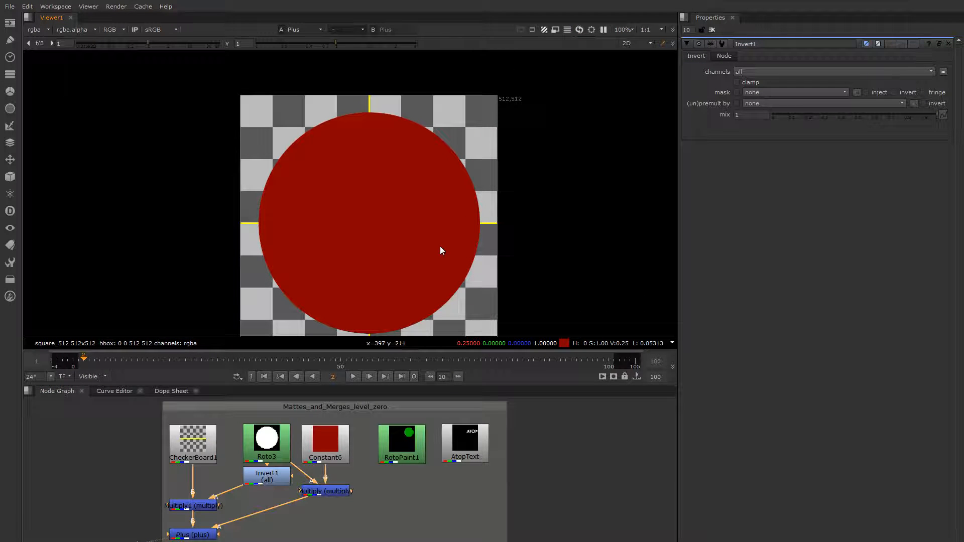
# - Zoom the viewer in and out to inspect the red circle's edge over the checkerboard
pyautogui.scroll(3)
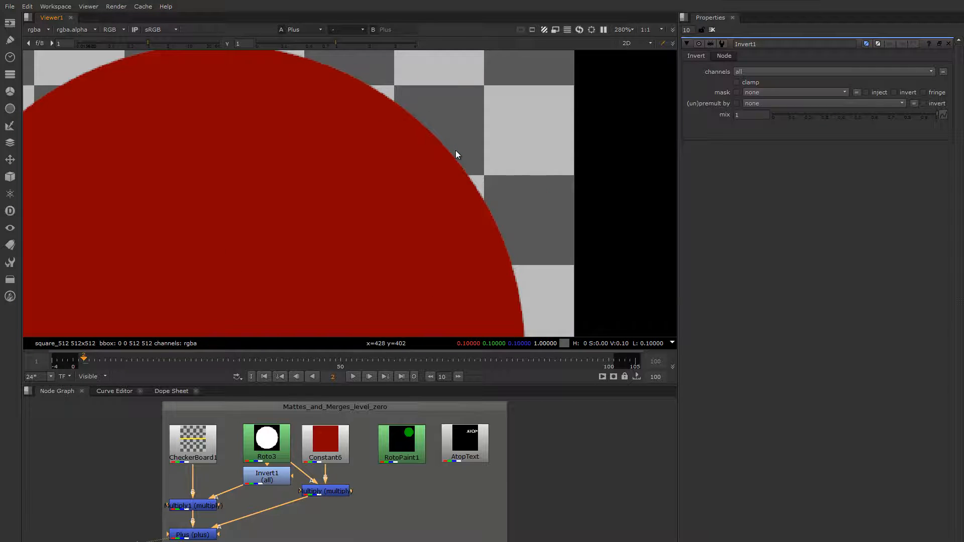
pyautogui.scroll(3)
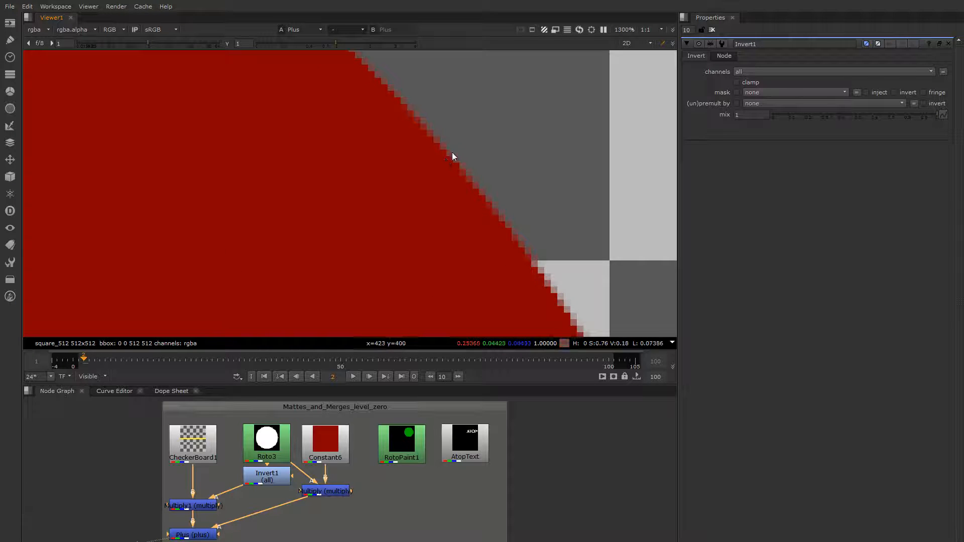
pyautogui.moveTo(458, 168)
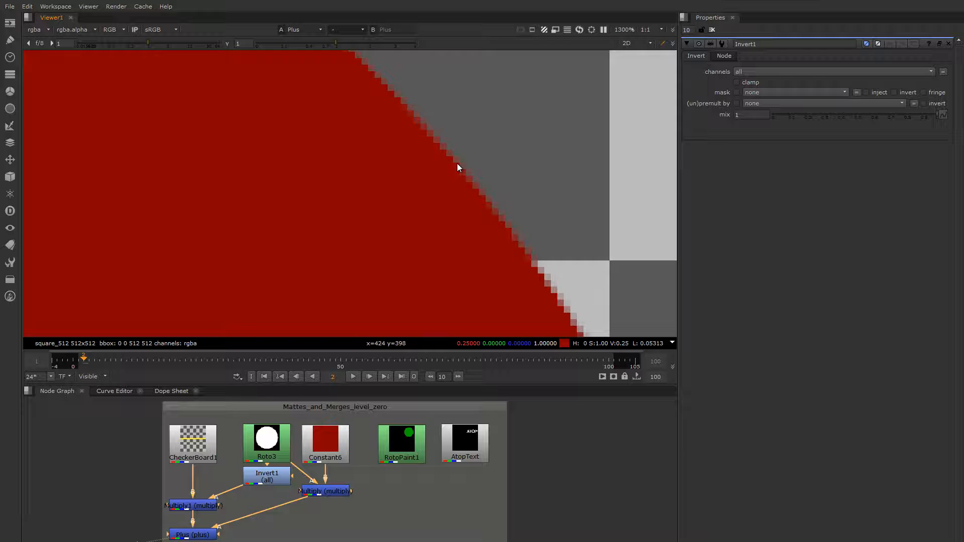
pyautogui.moveTo(447, 147)
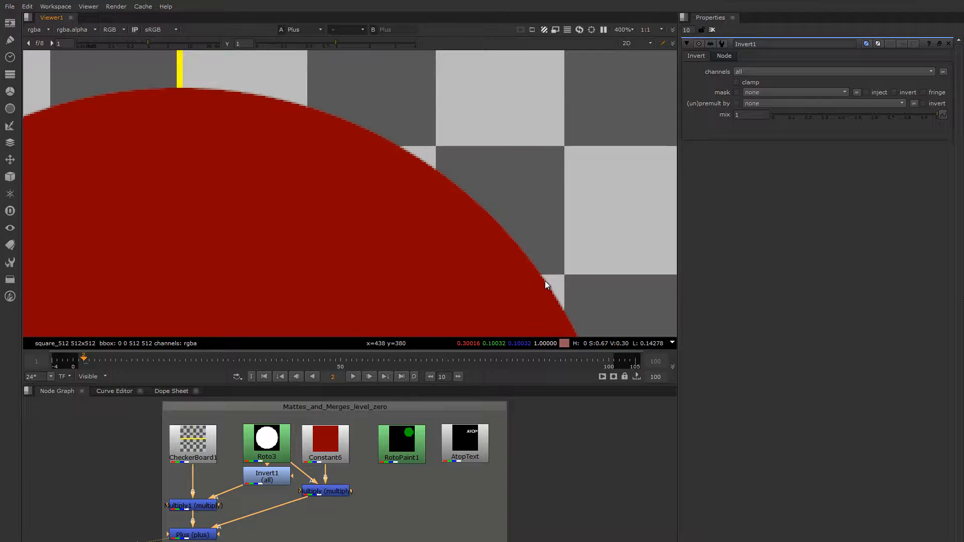
pyautogui.scroll(-3)
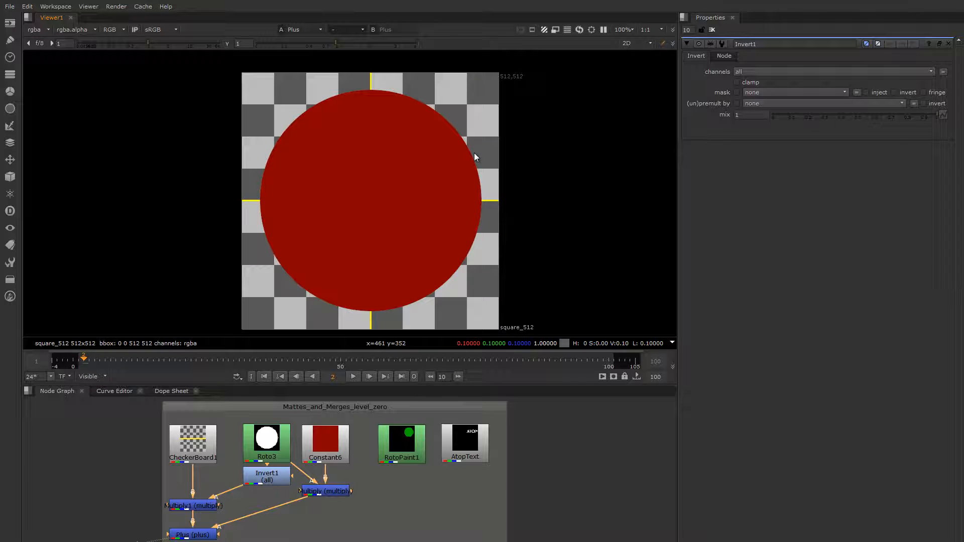
# - Create a standalone Merge node and confirm its operation stays on over
pyautogui.click(324, 440)
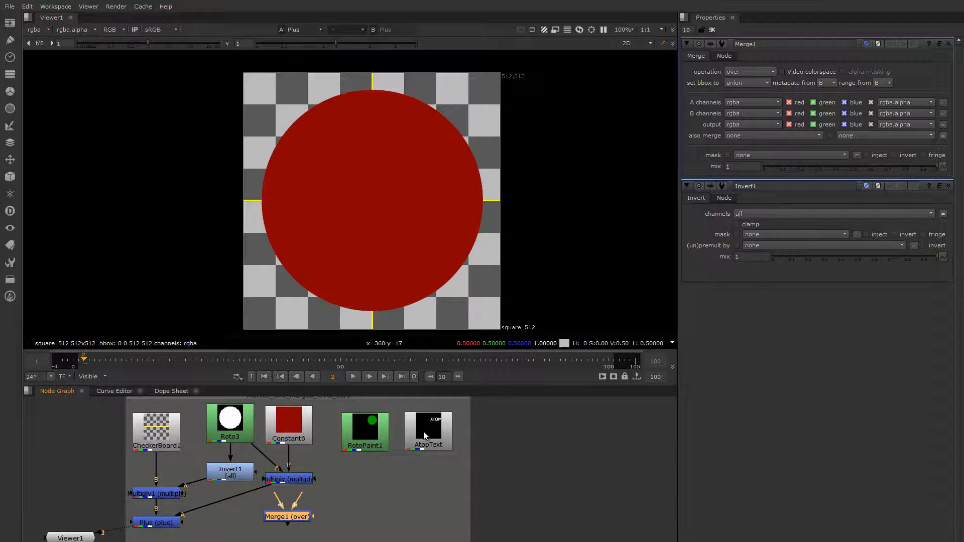
pyautogui.click(748, 72)
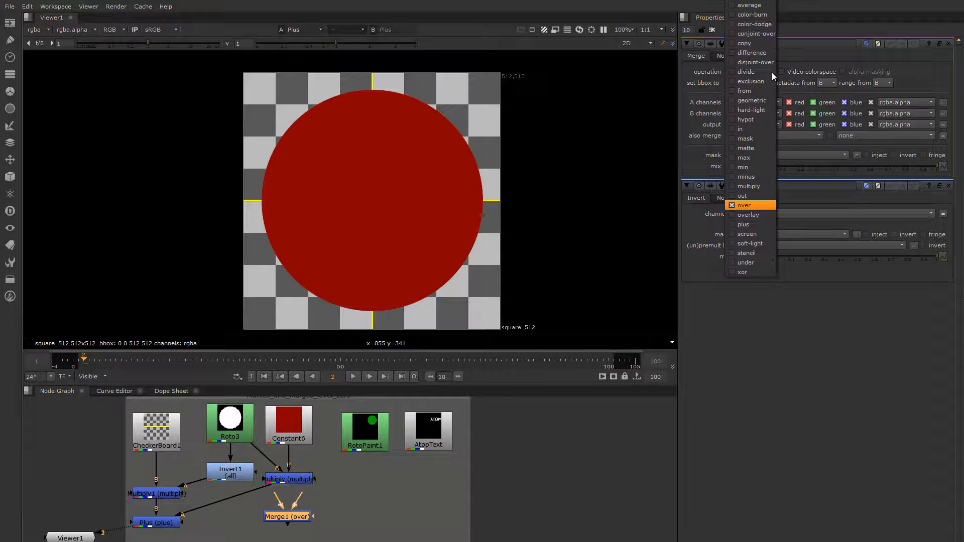
pyautogui.moveTo(744, 263)
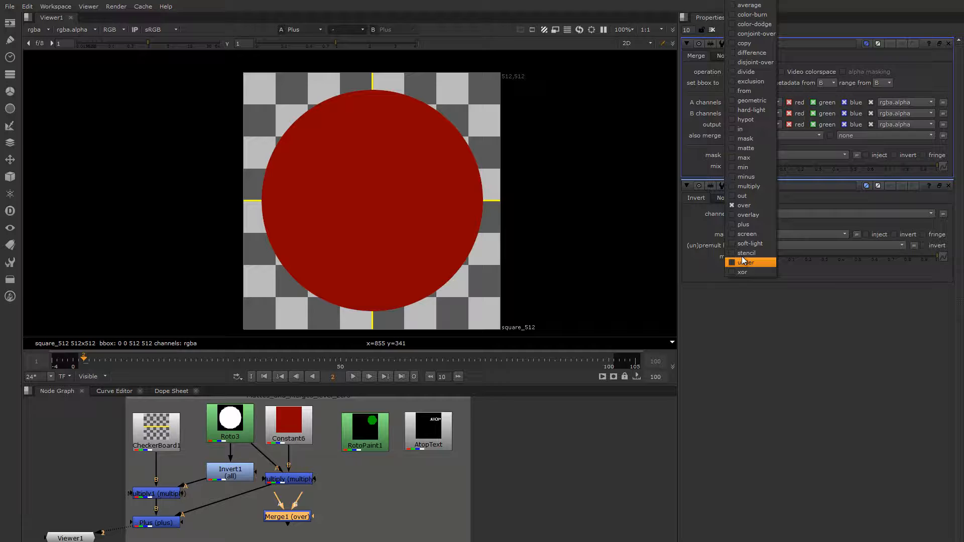
pyautogui.moveTo(756, 196)
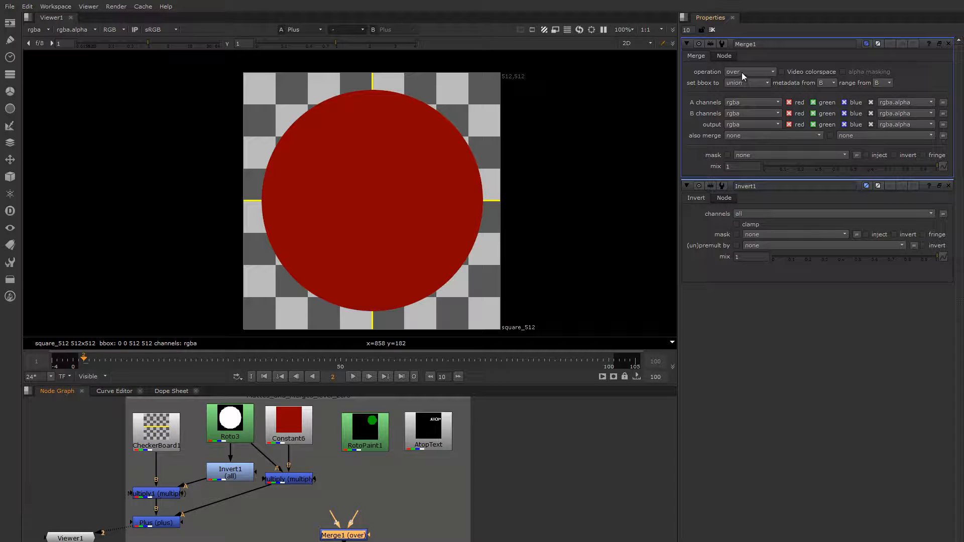
pyautogui.click(751, 72)
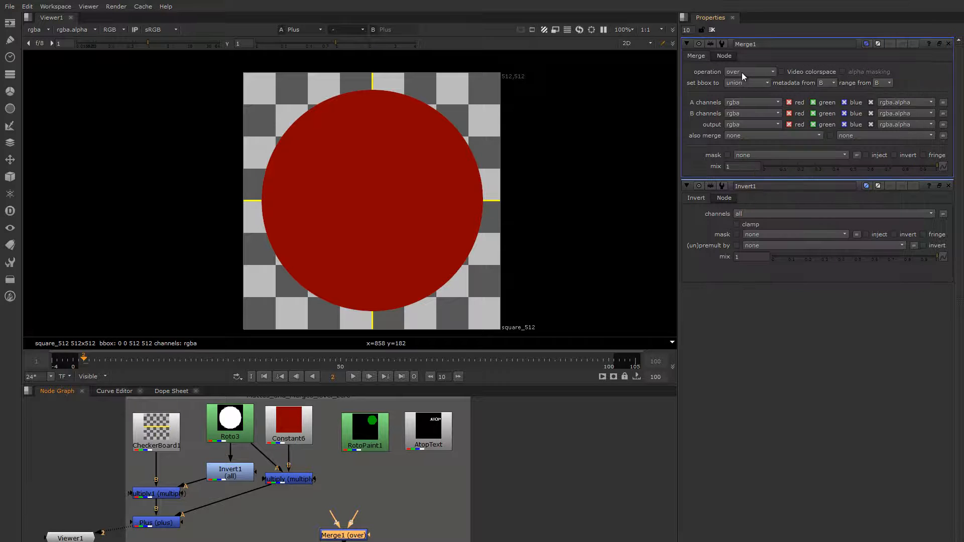
pyautogui.moveTo(749, 73)
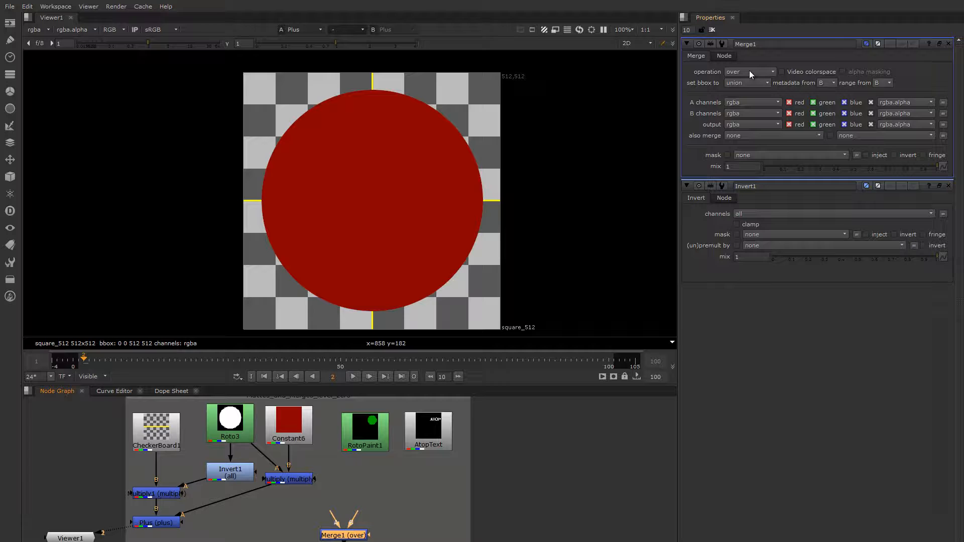
pyautogui.click(771, 72)
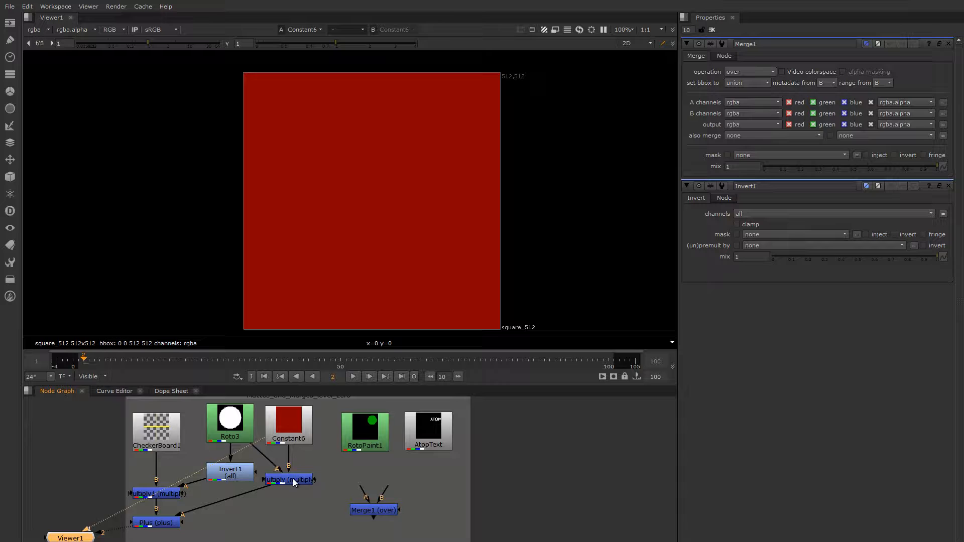
# - View the Plus composite and add a Dilate node below the red circle's Multiply
pyautogui.click(157, 522)
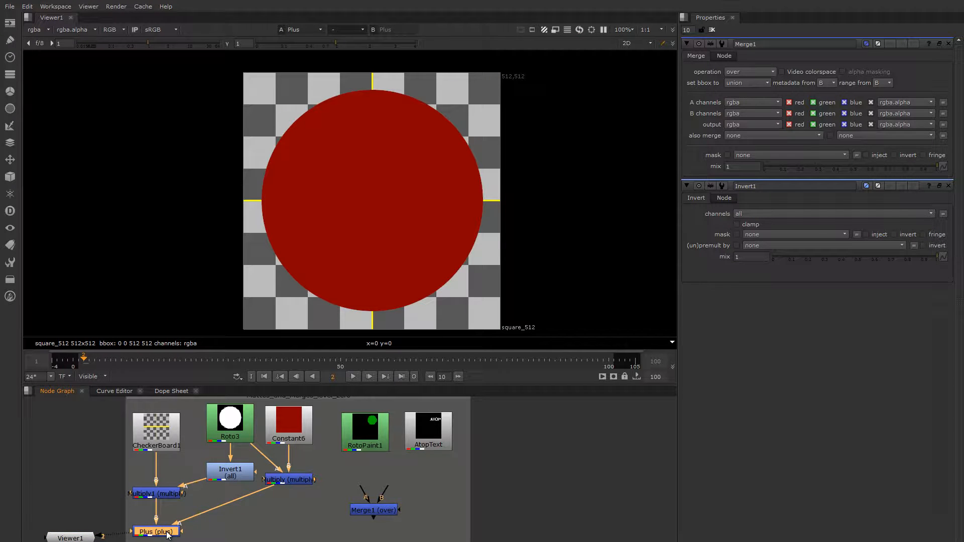
pyautogui.click(375, 510)
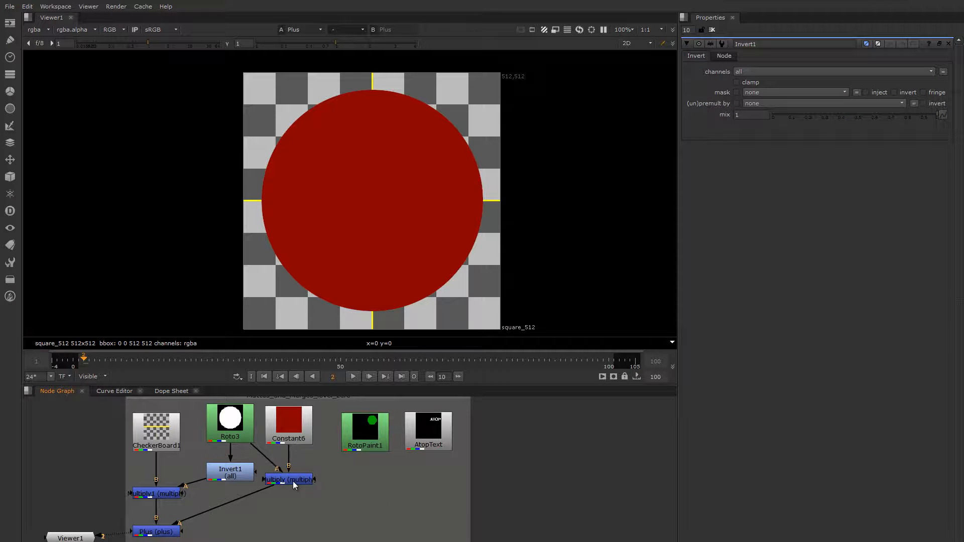
pyautogui.click(289, 479)
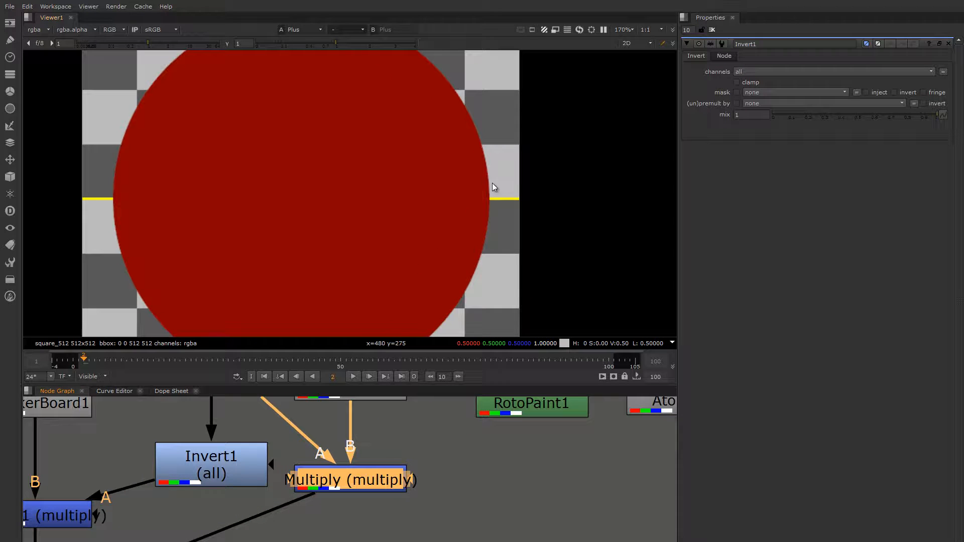
pyautogui.scroll(3)
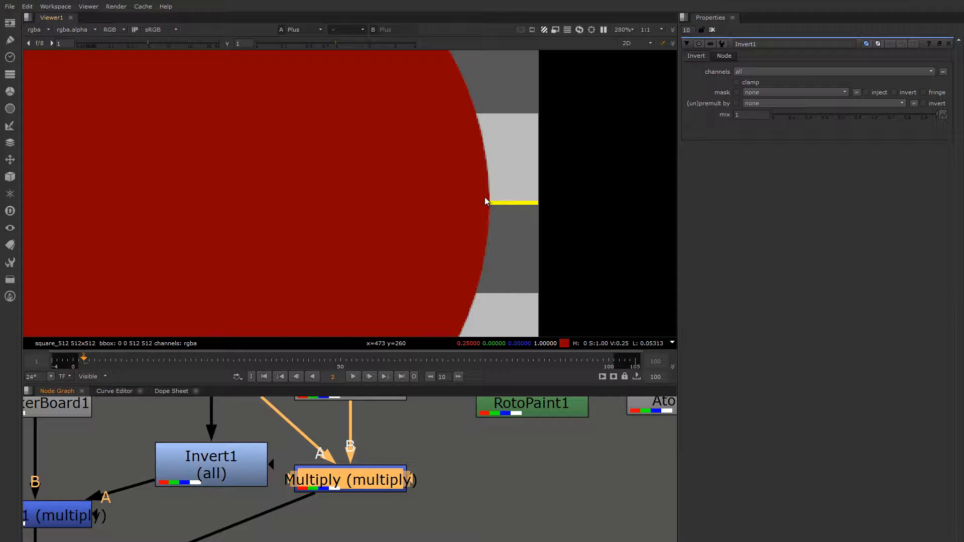
pyautogui.moveTo(491, 215)
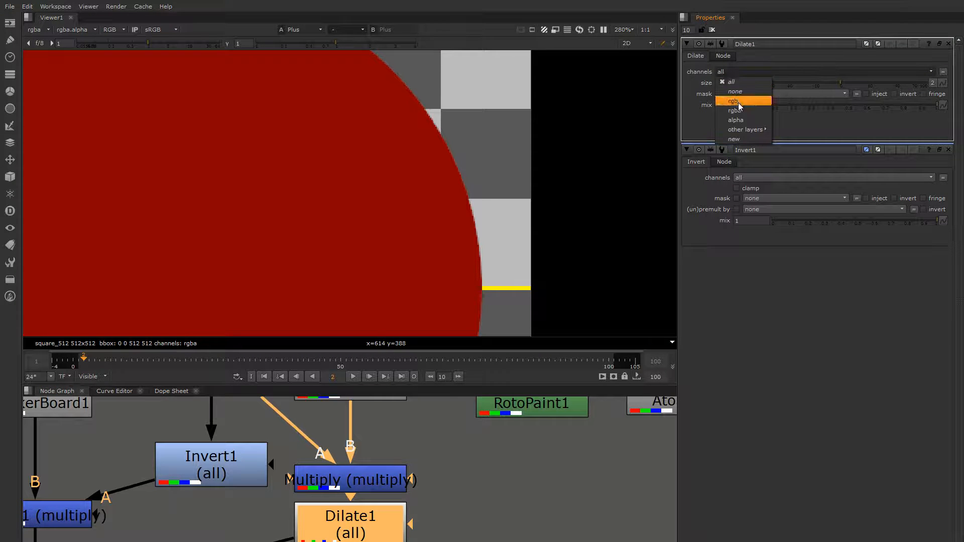
# - Set Dilate1 to the rgb channels with size 3
pyautogui.click(734, 101)
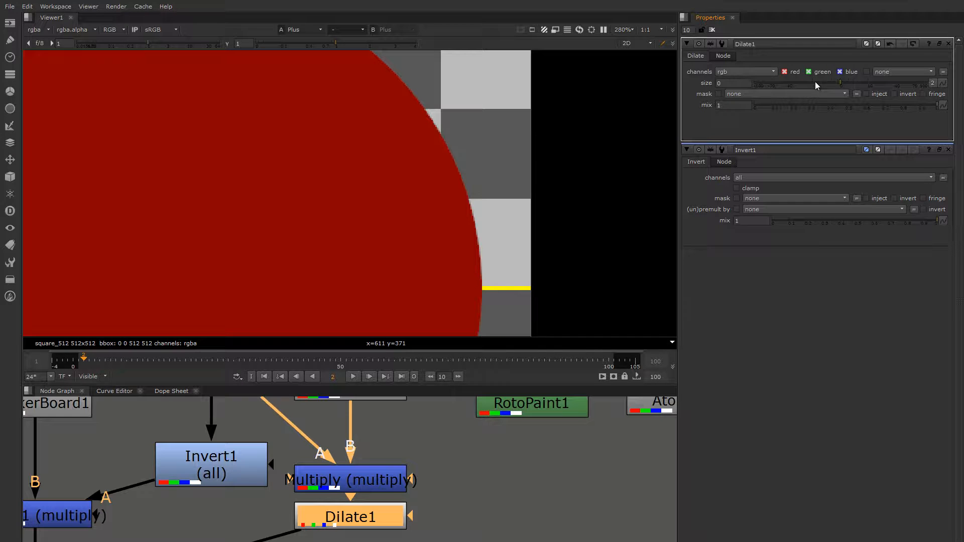
pyautogui.moveTo(787, 83); pyautogui.dragTo(775, 83)
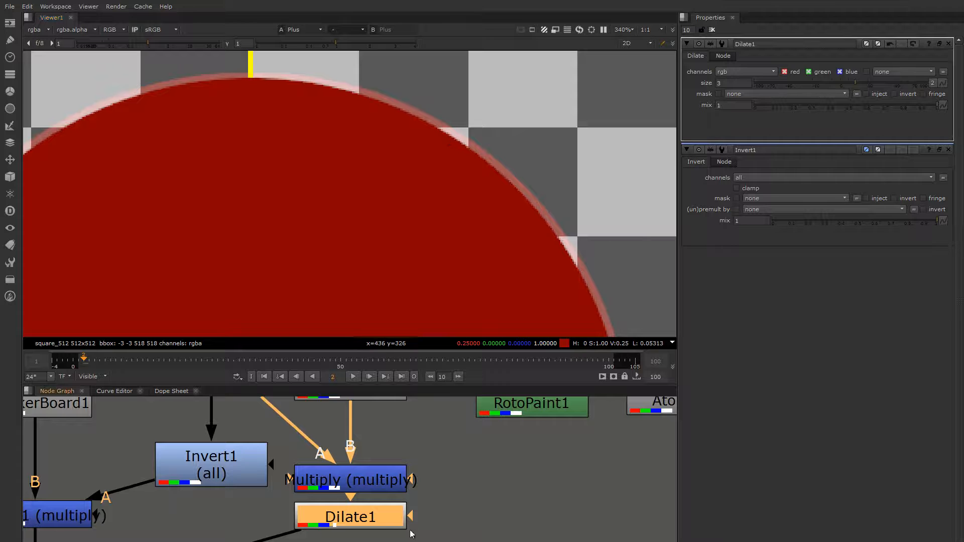
# - Compare Dilate1 and Multiply outputs in RGB and alpha to confirm only colour grew
pyautogui.click(349, 516)
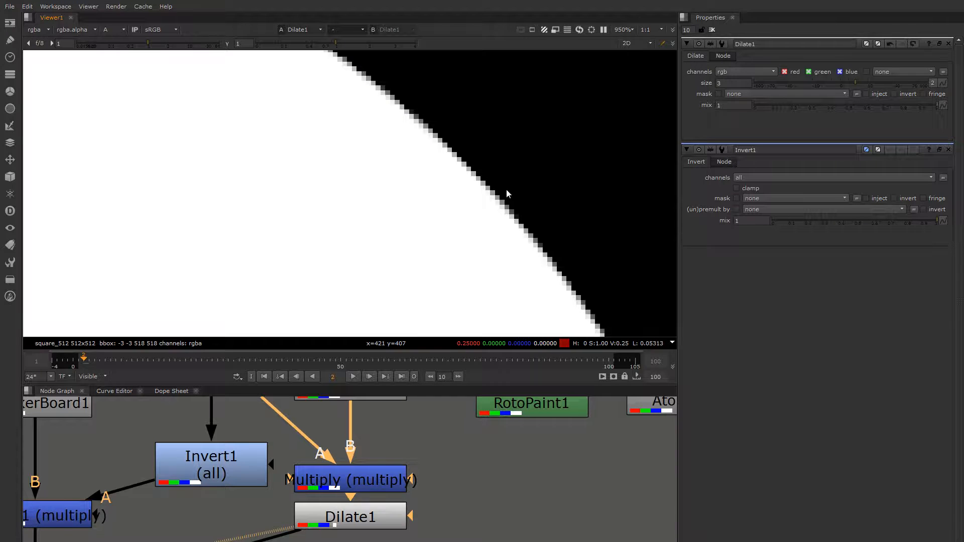
pyautogui.moveTo(374, 498)
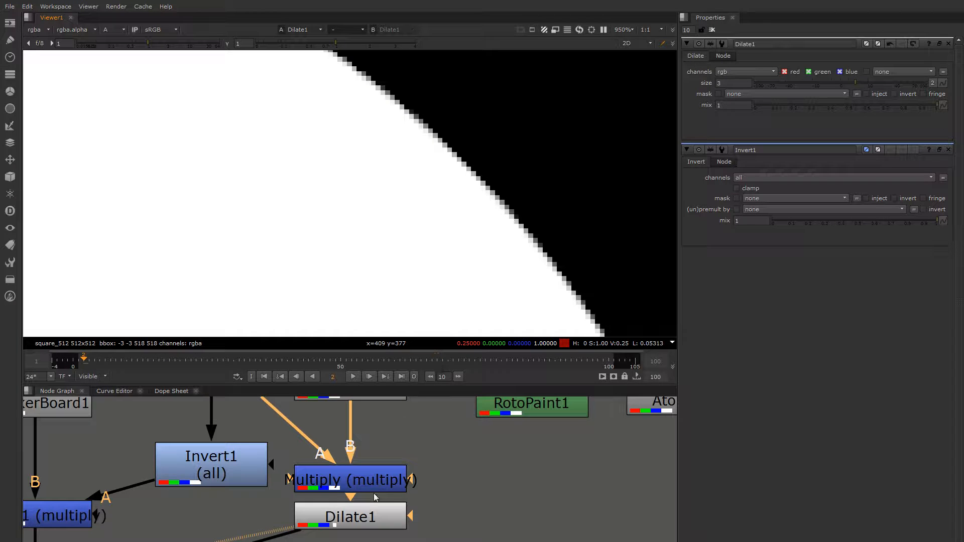
pyautogui.click(350, 480)
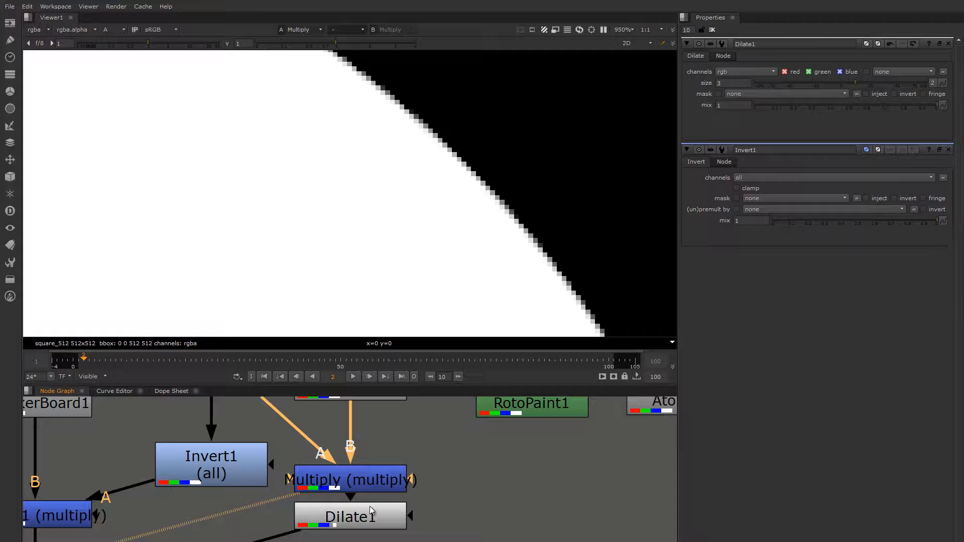
pyautogui.click(350, 516)
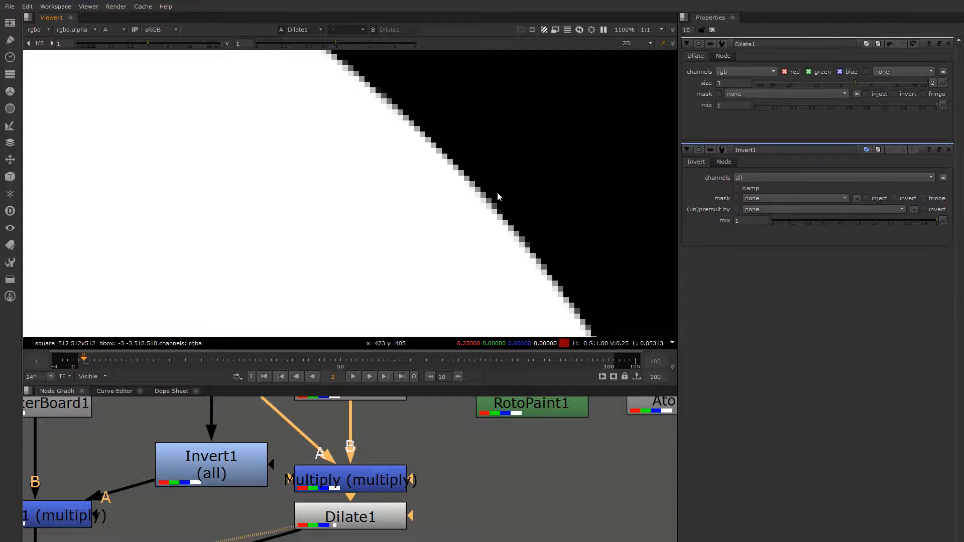
pyautogui.click(114, 29)
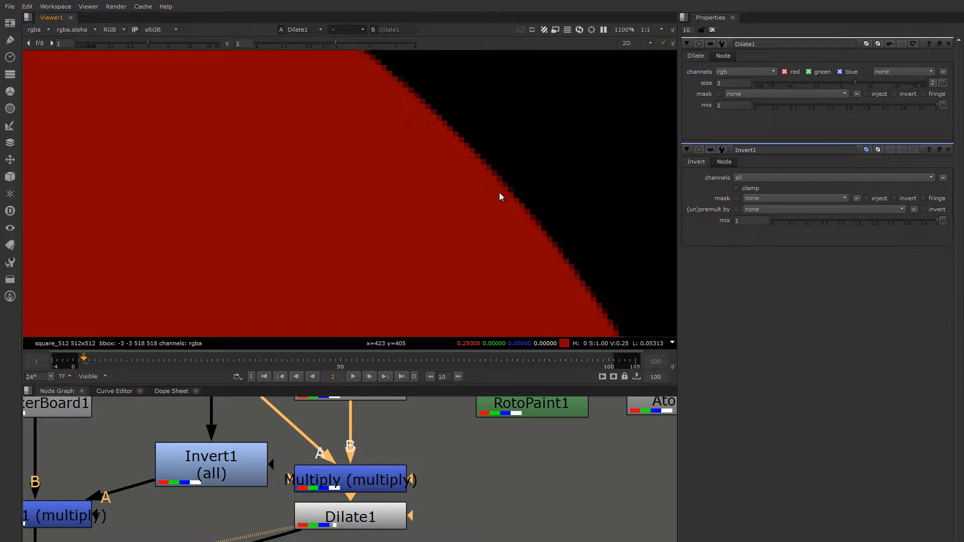
pyautogui.click(110, 29)
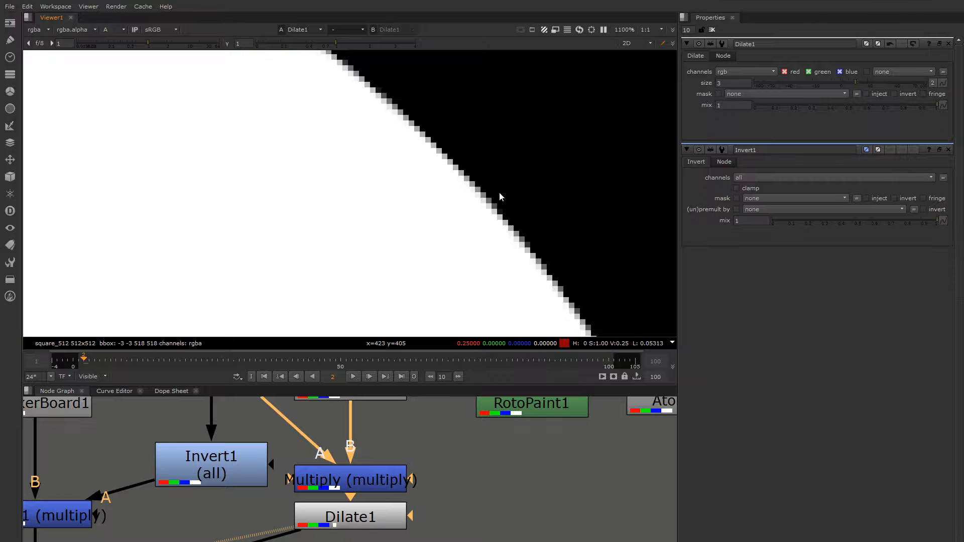
pyautogui.click(115, 29)
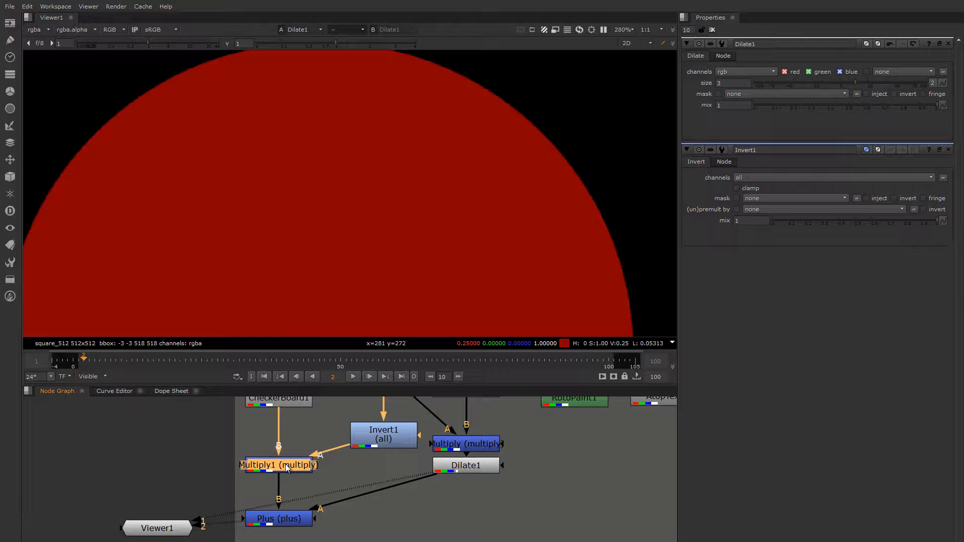
# - View the cut-out checkerboard and the Plus composite showing the pale fringe
pyautogui.click(278, 465)
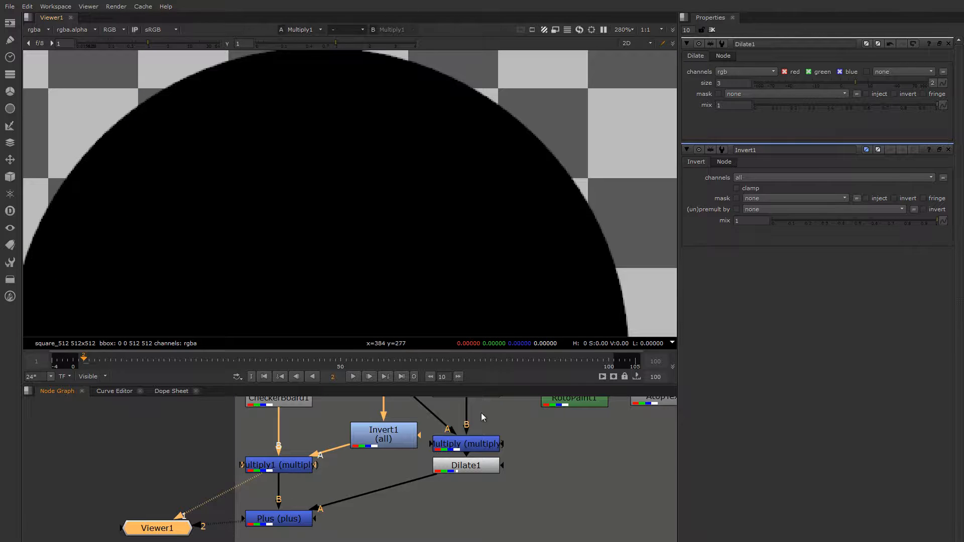
pyautogui.click(465, 465)
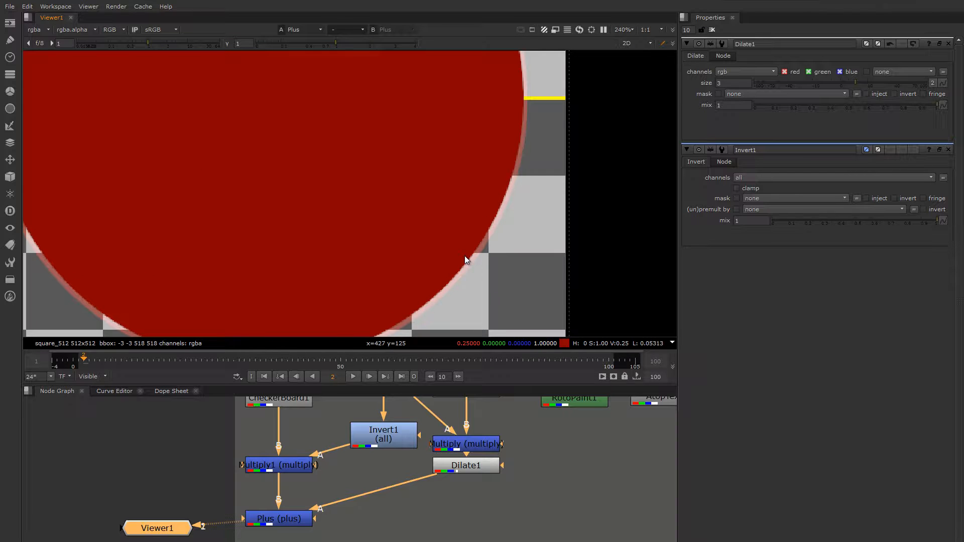
pyautogui.moveTo(518, 162)
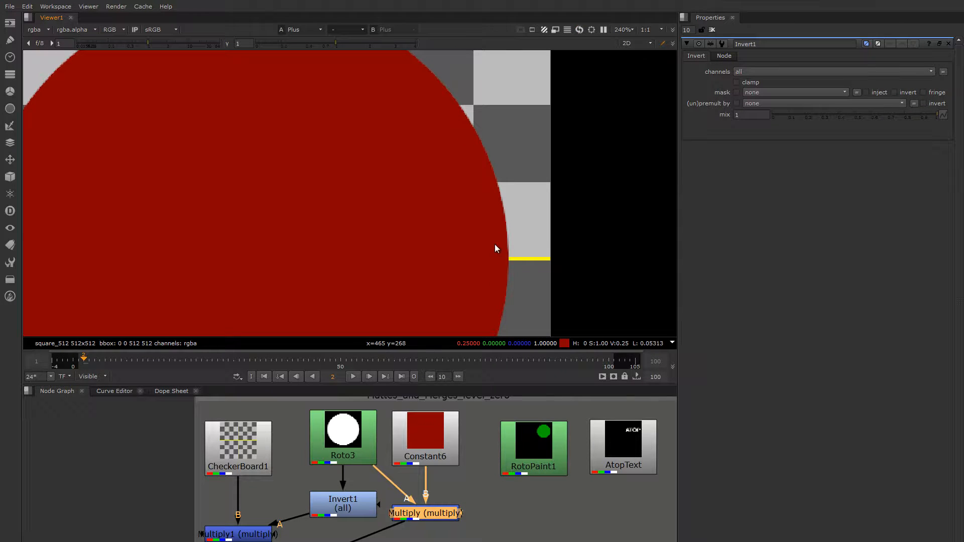
pyautogui.moveTo(438, 522)
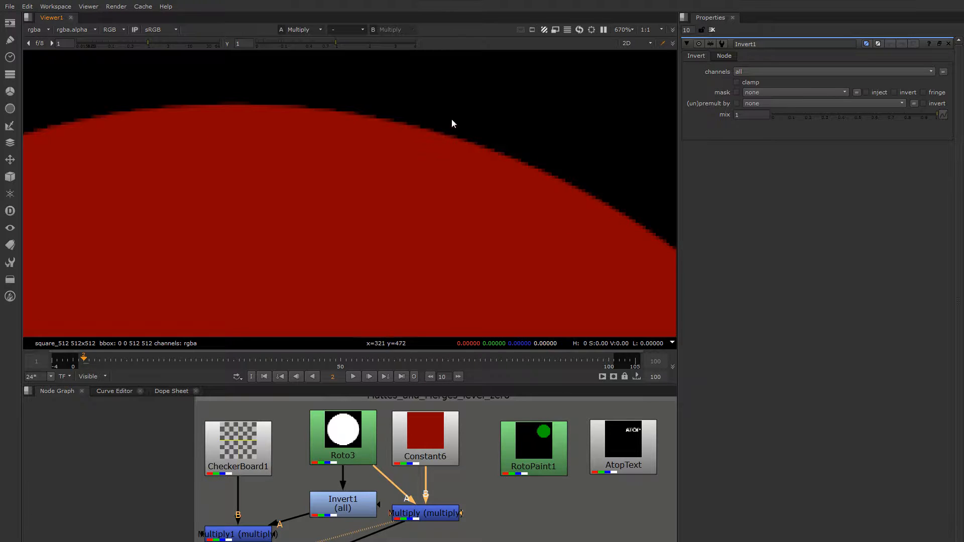
pyautogui.moveTo(515, 186)
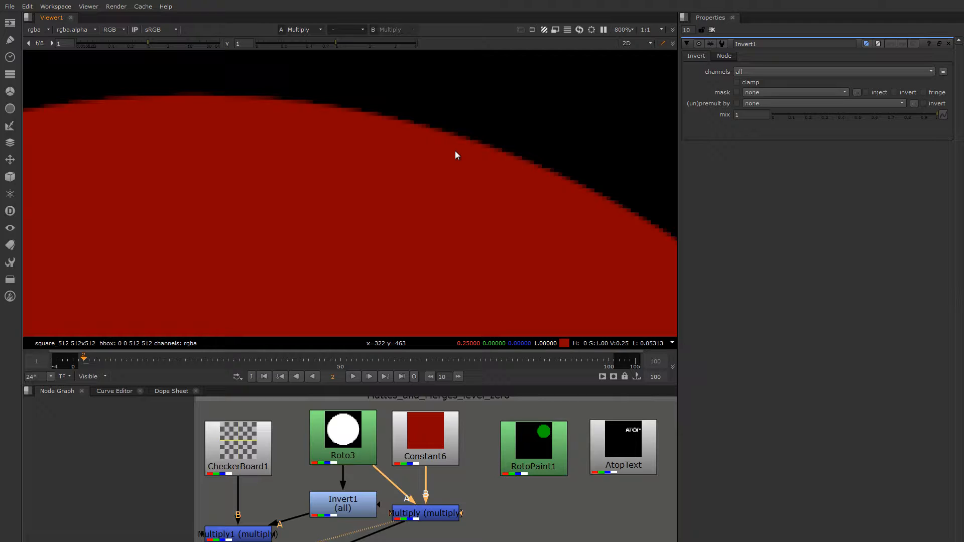
pyautogui.moveTo(451, 229)
pyautogui.write('un')
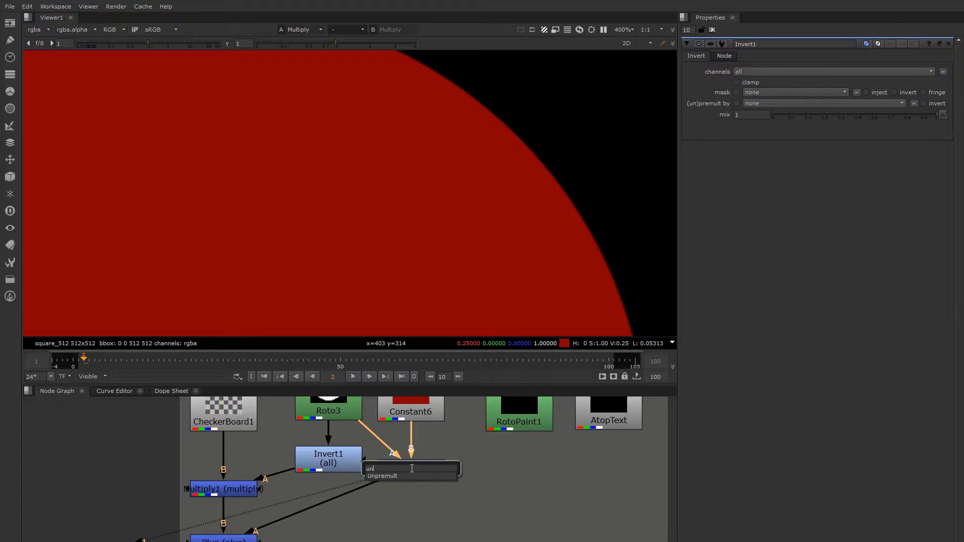
# - Insert Unpremult1 below the Multiply and check the dilated alpha edge
pyautogui.click(382, 476)
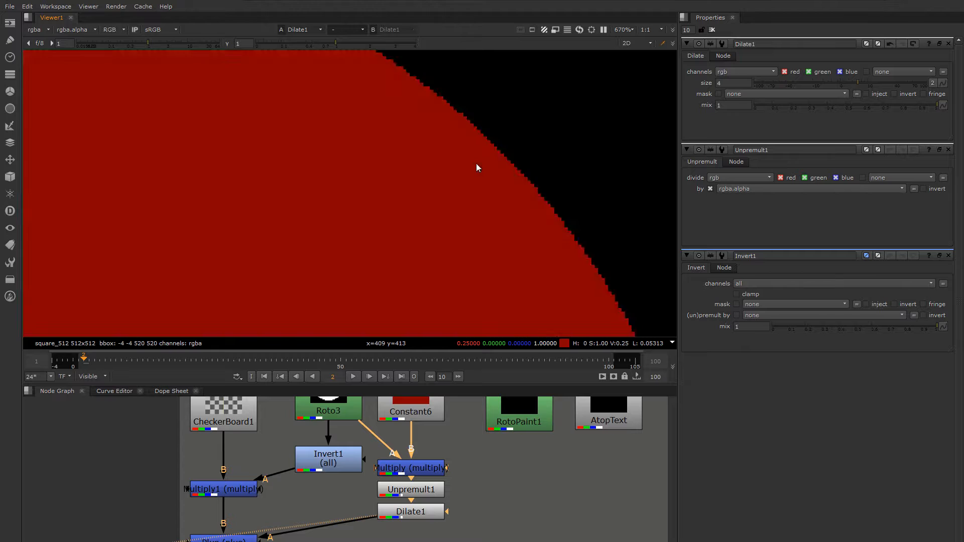
pyautogui.click(107, 29)
pyautogui.write('Premult')
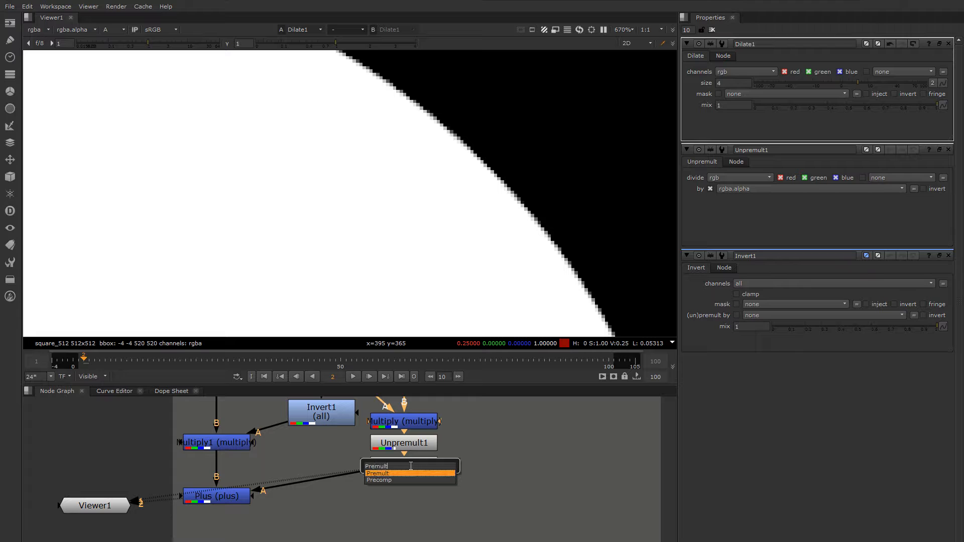
# - Insert Premult1 after Dilate1 so the circle composites without a fringe
pyautogui.click(379, 473)
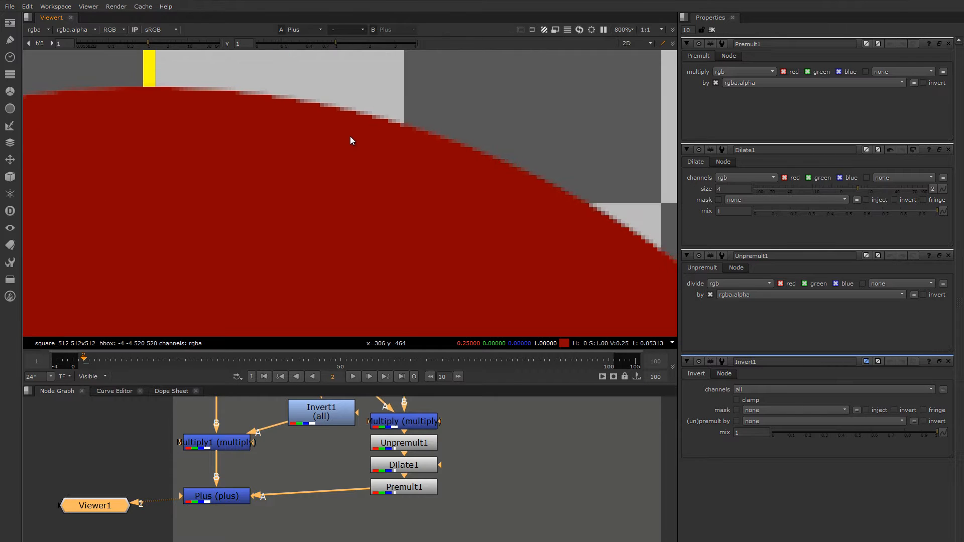
pyautogui.moveTo(362, 140)
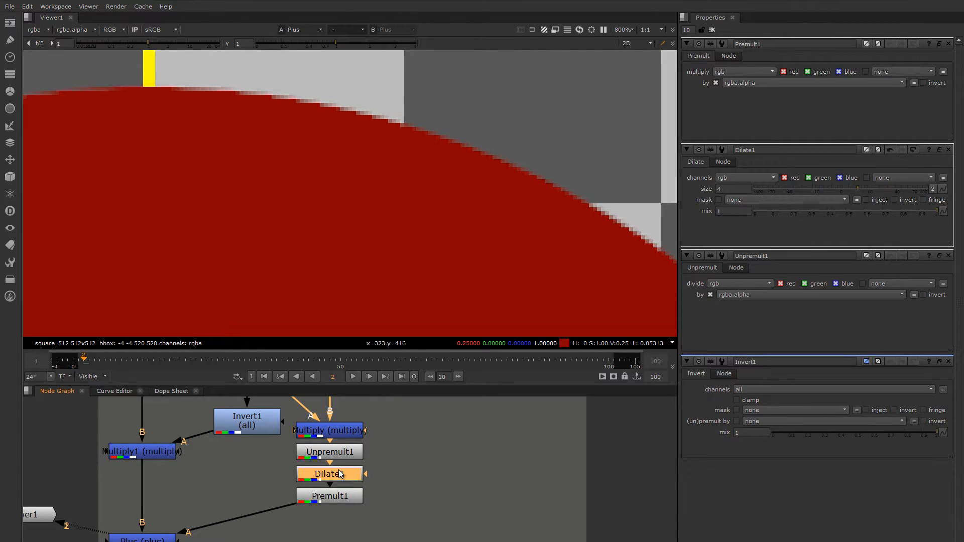
# - Delete Dilate1 so Unpremult1 feeds Premult1, and zoom out to the full composite
pyautogui.press('Delete')
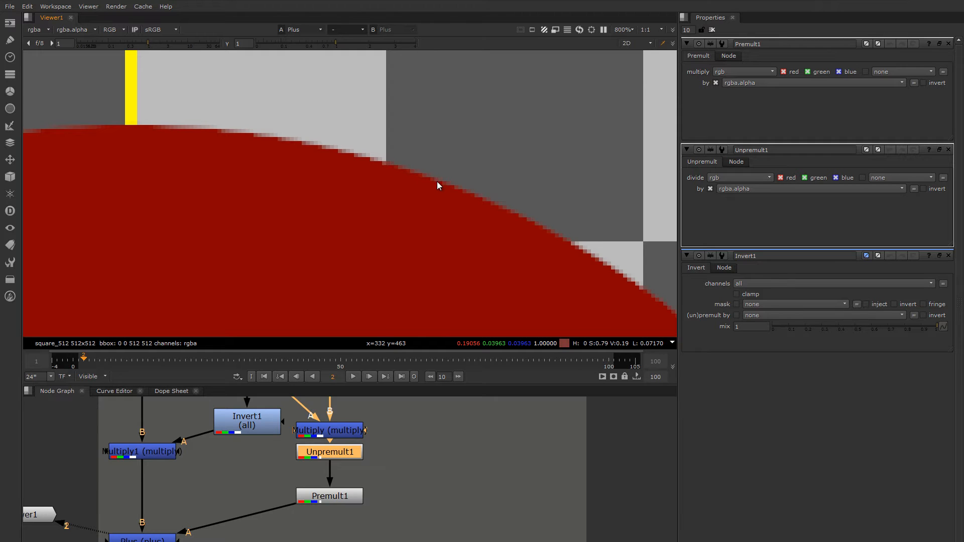
pyautogui.moveTo(393, 217)
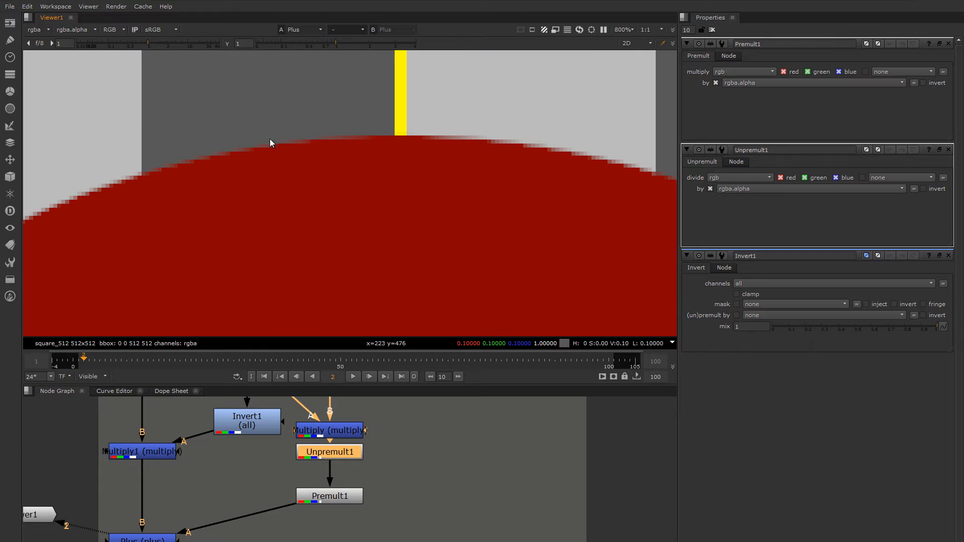
pyautogui.scroll(-3)
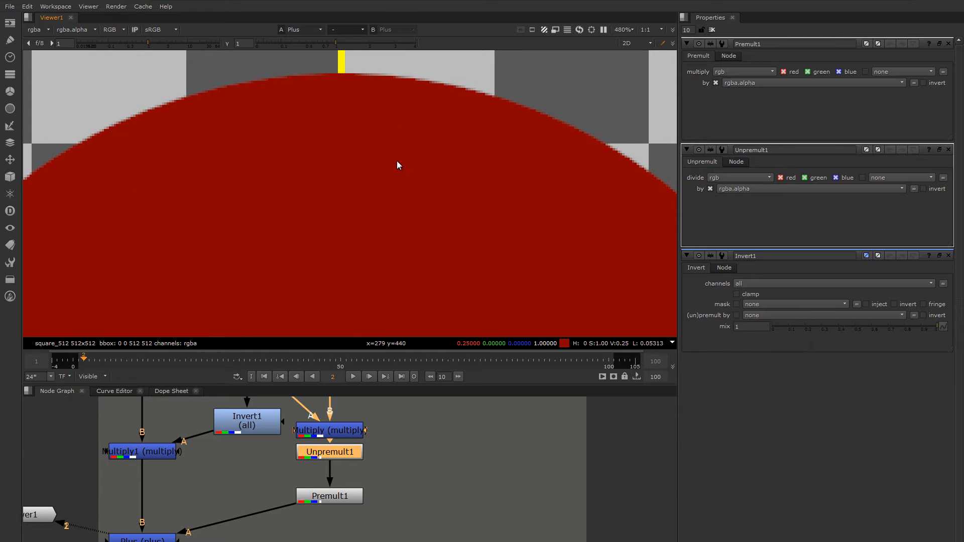
pyautogui.scroll(-3)
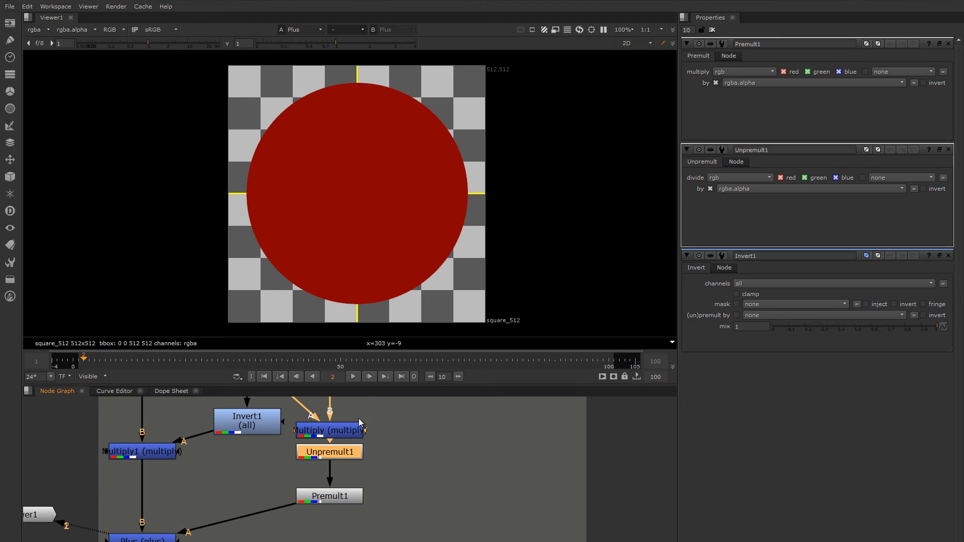
pyautogui.scroll(-3)
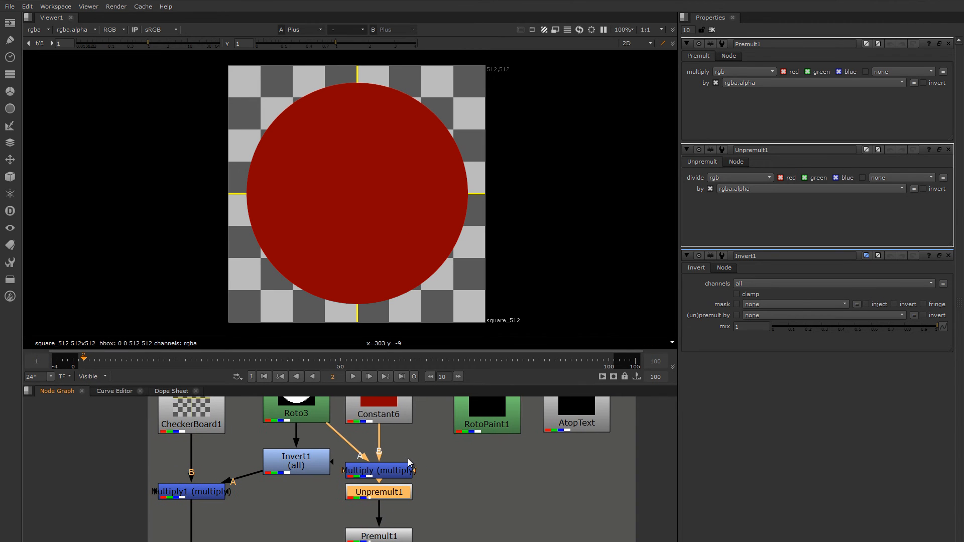